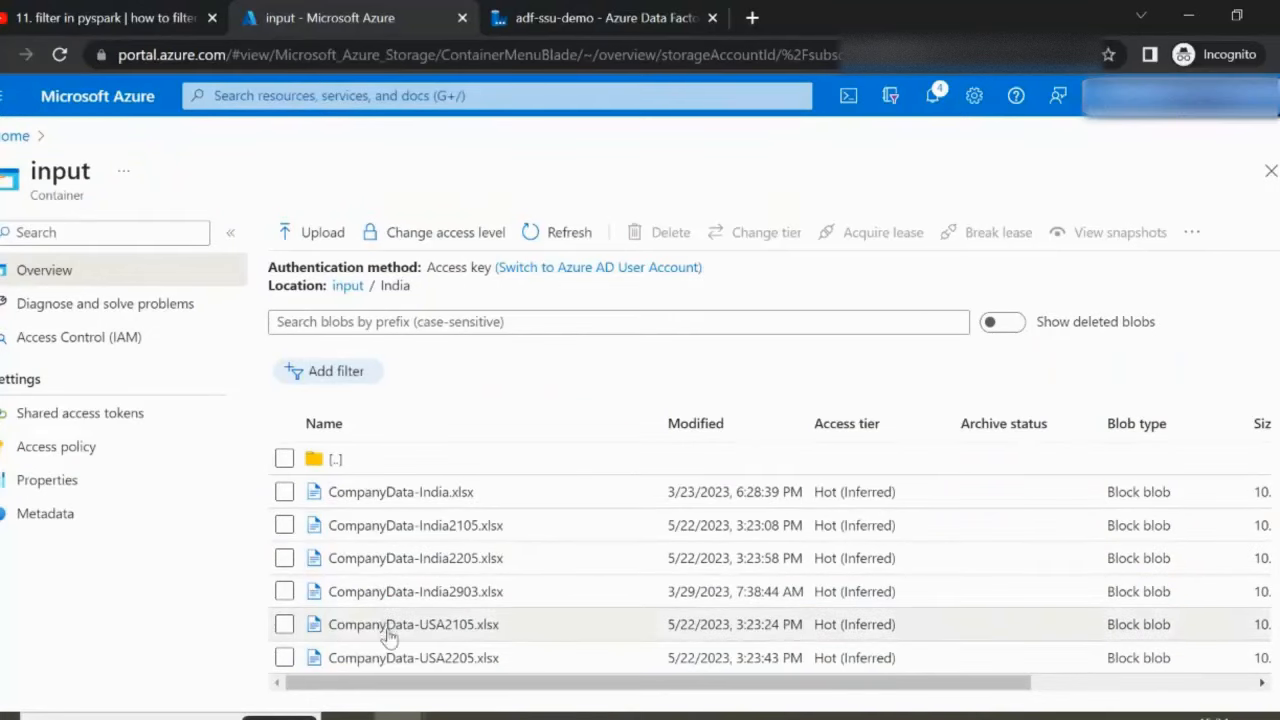
mouse_move(498, 428)
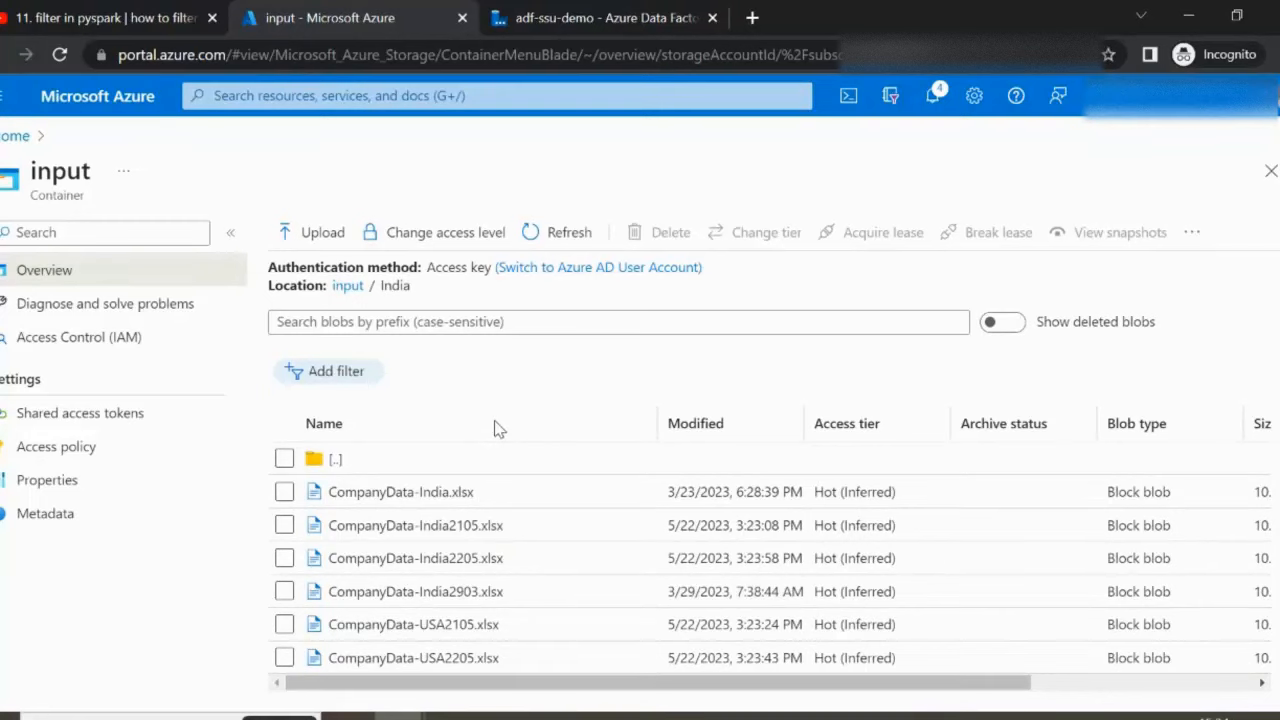
mouse_move(488, 492)
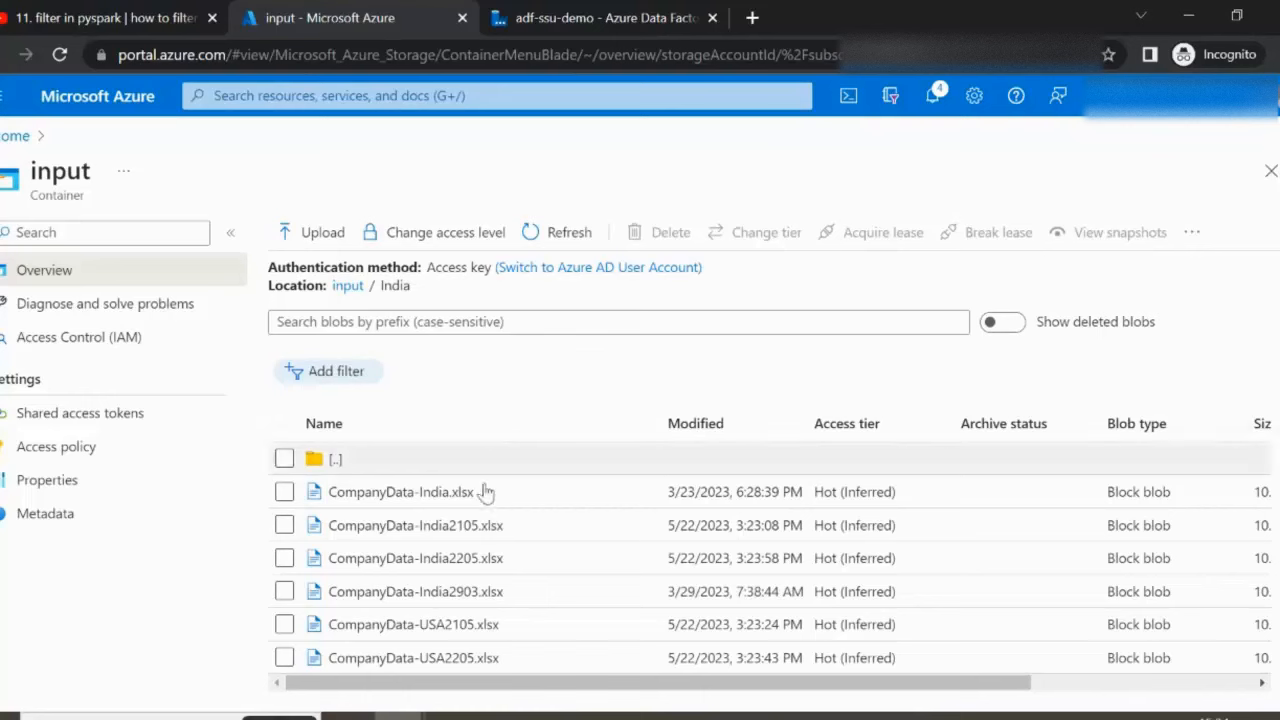
mouse_move(492, 564)
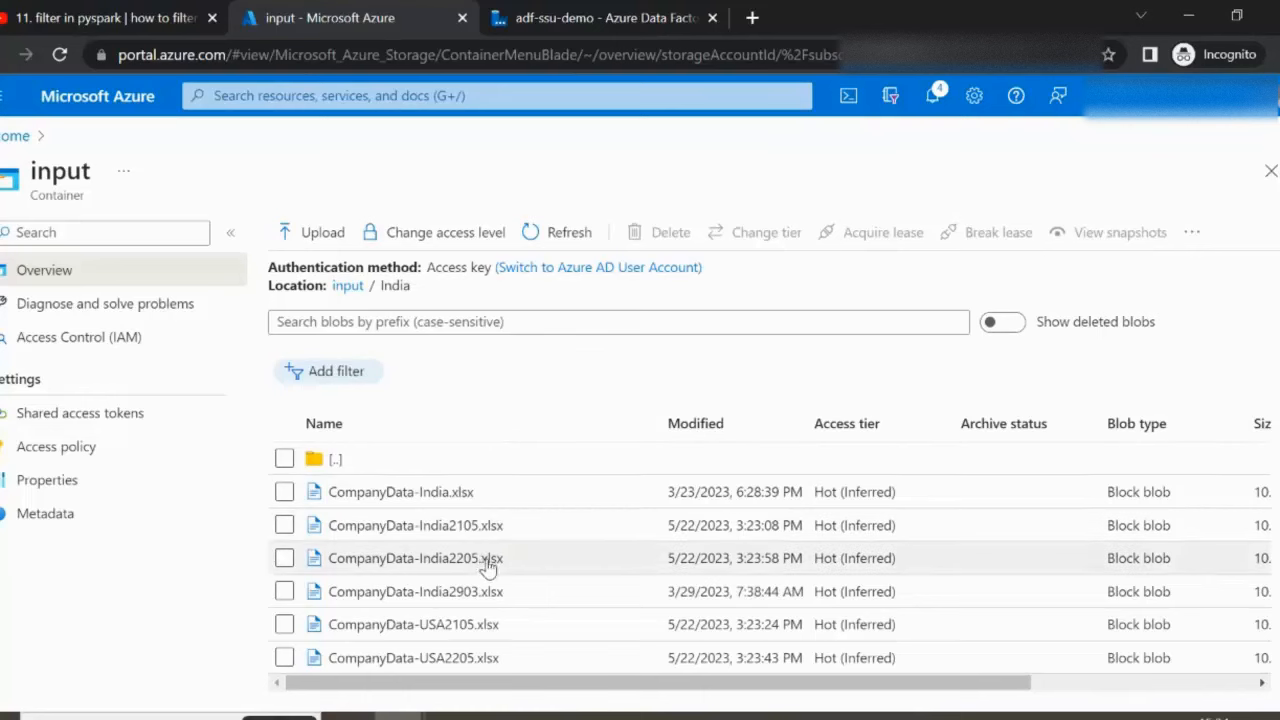
mouse_move(488, 656)
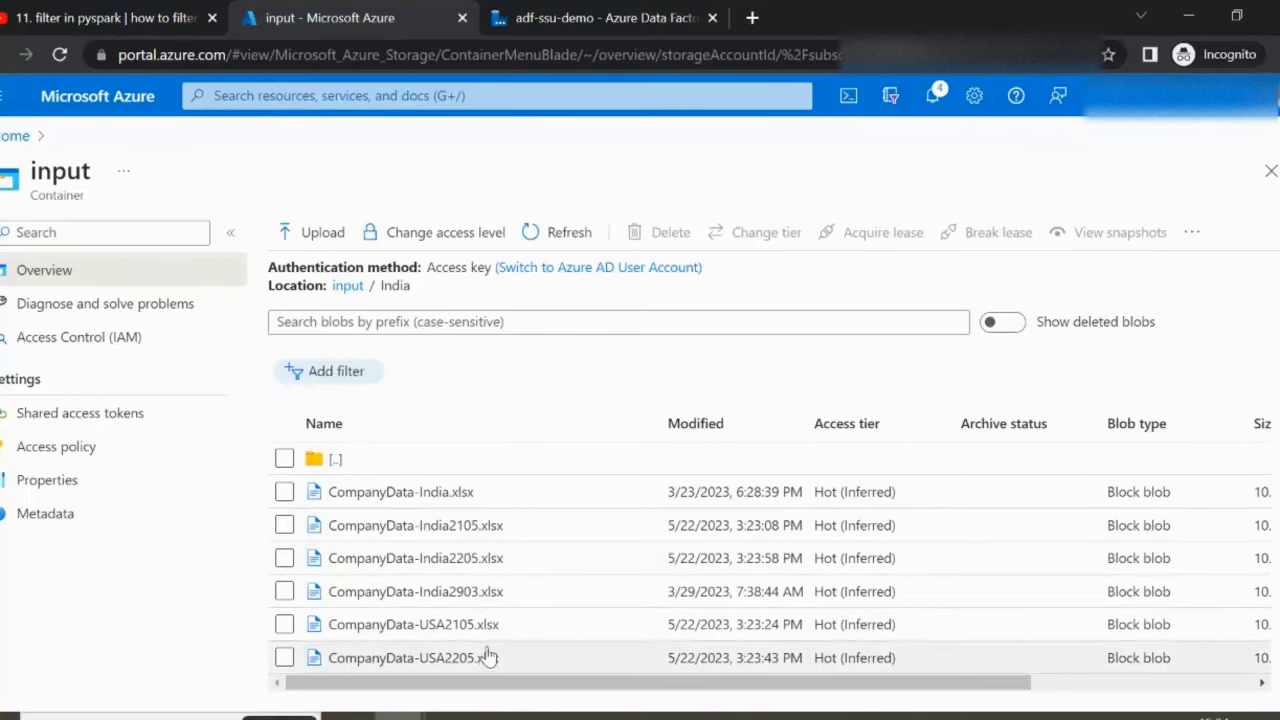
mouse_move(496, 662)
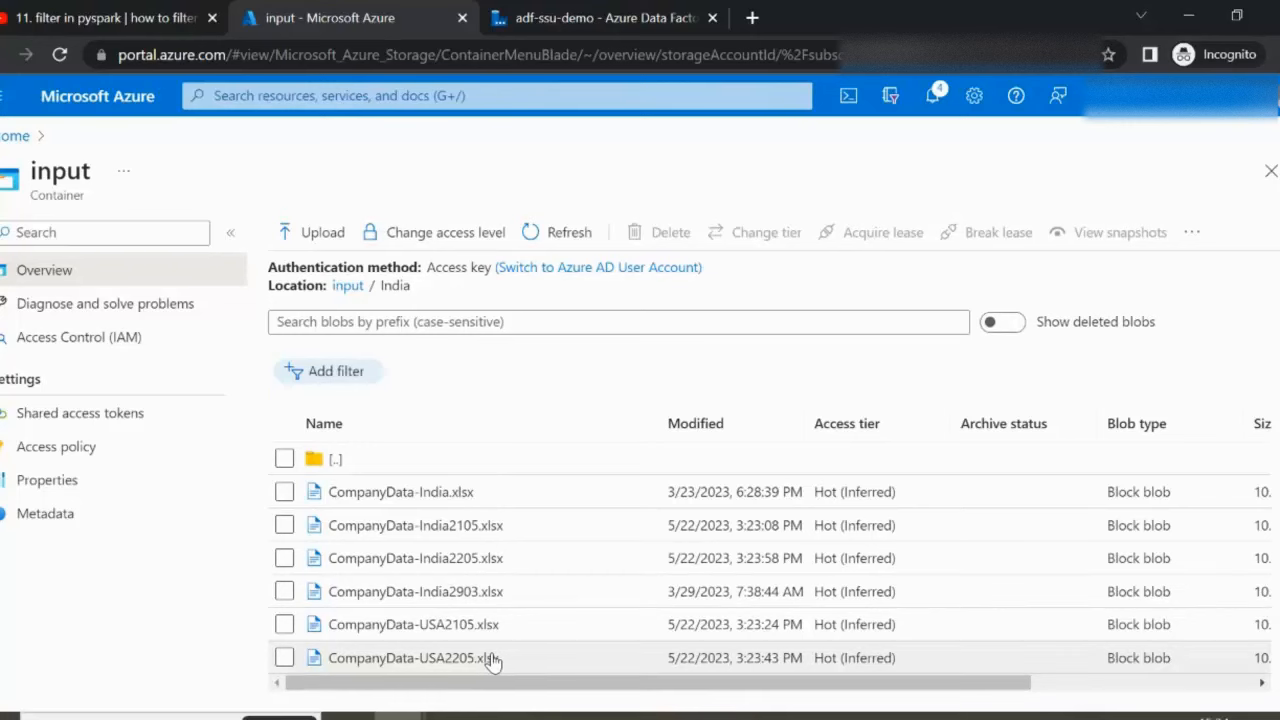
- Drag a Get Metadata activity onto the 19 adf canvas and show its Settings with the pane enlarged
click(596, 18)
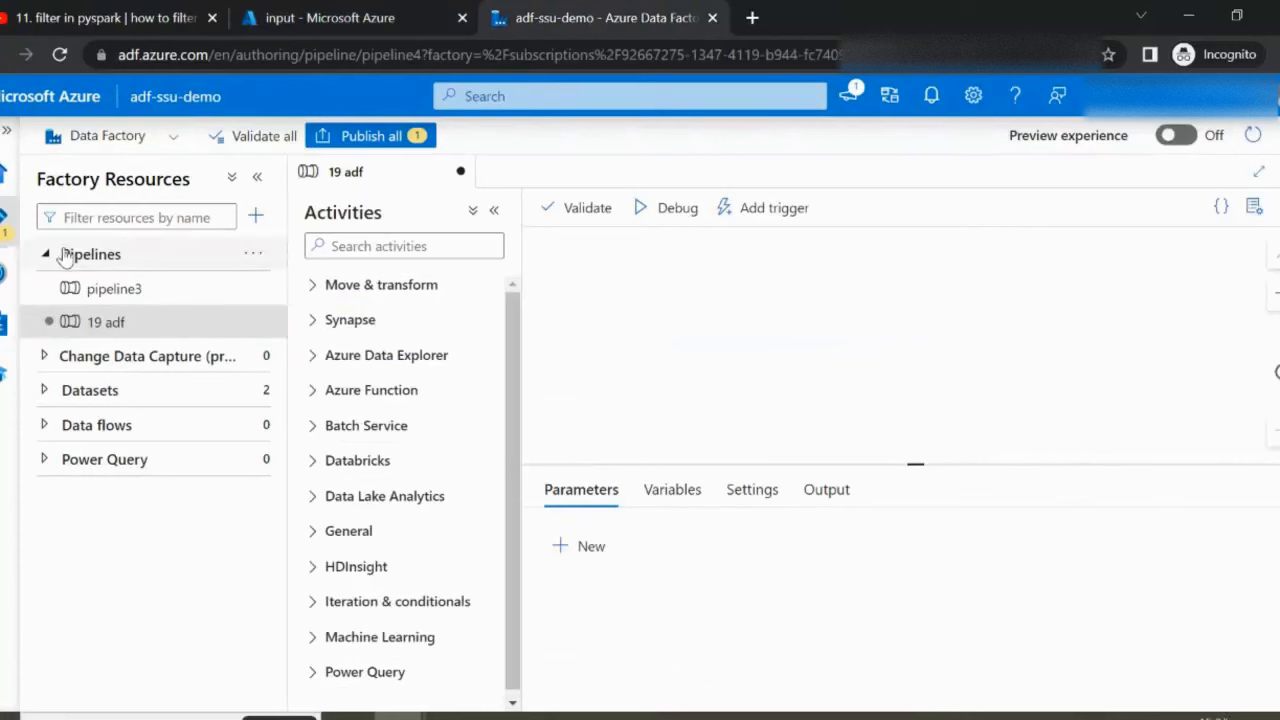
click(44, 254)
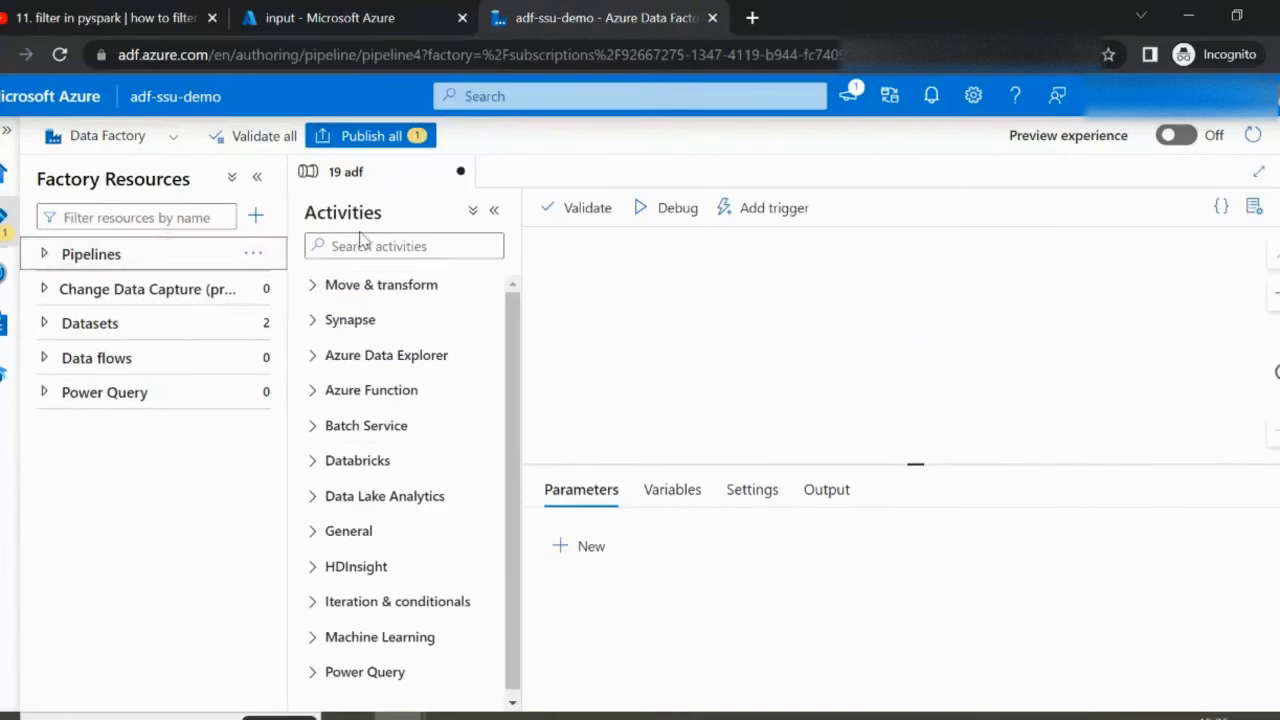
text(get)
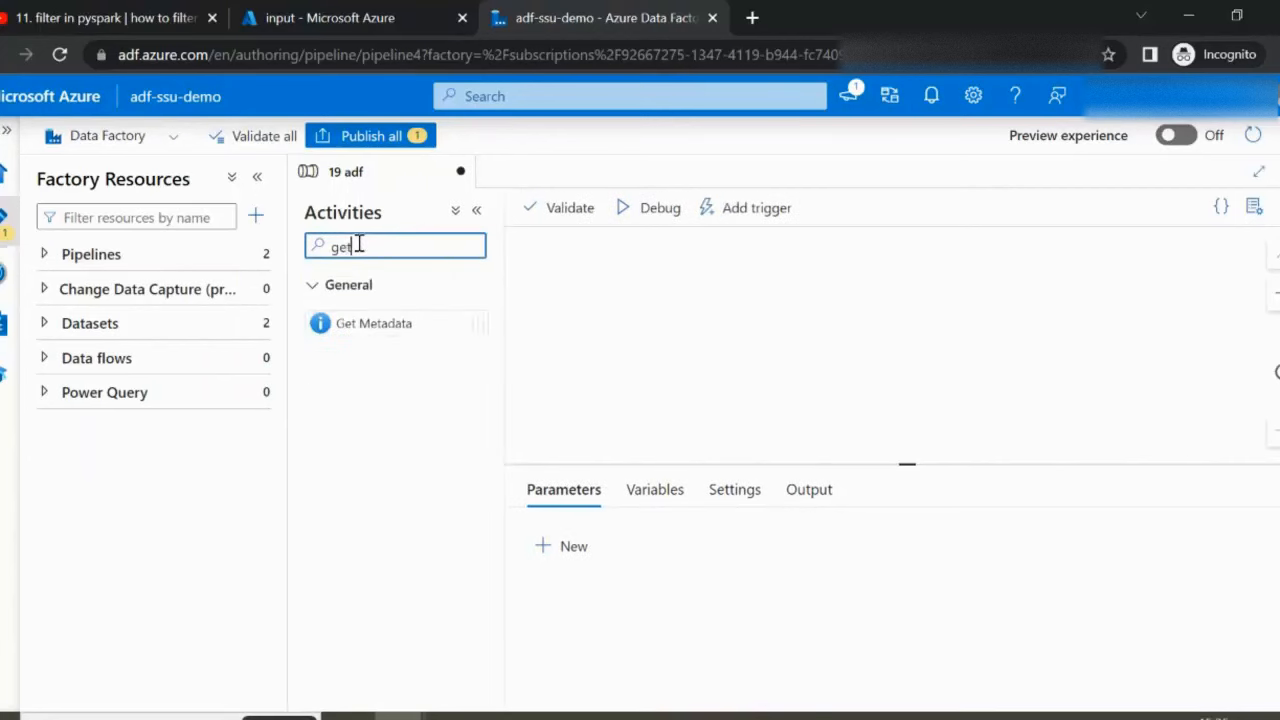
mouse_move(350, 324)
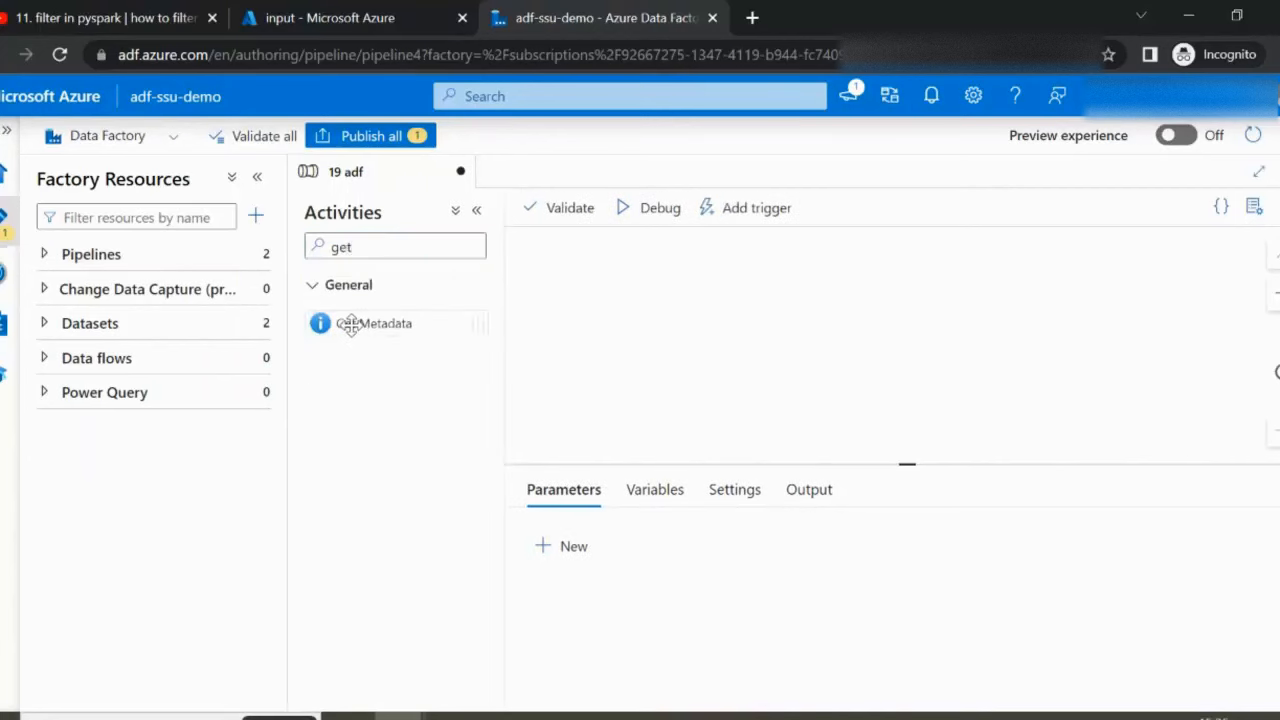
drag(374, 324, 678, 320)
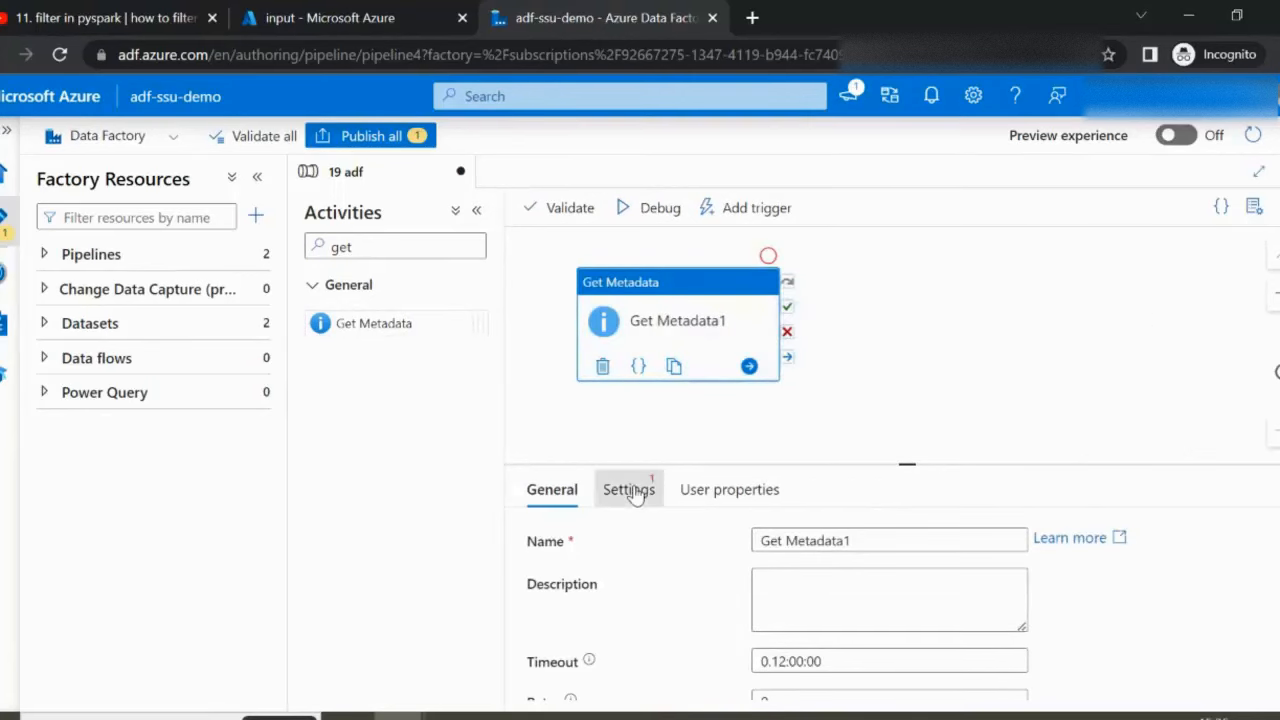
click(628, 488)
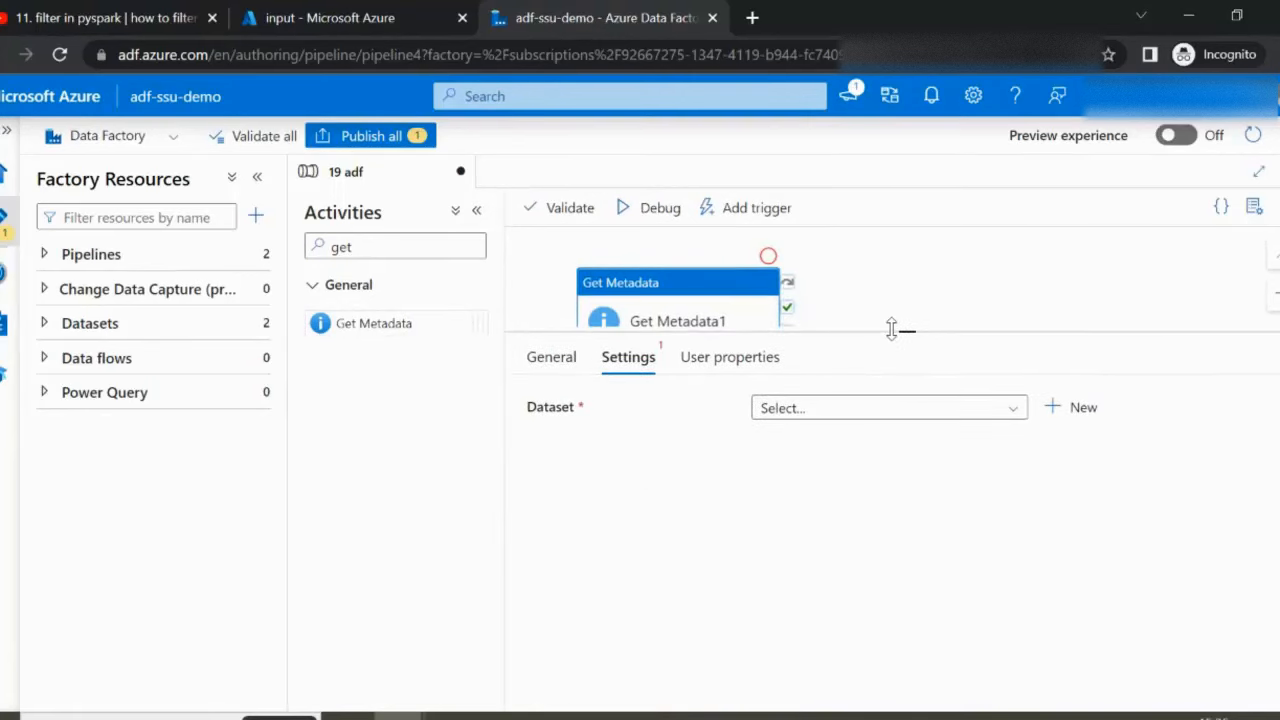
double_click(548, 408)
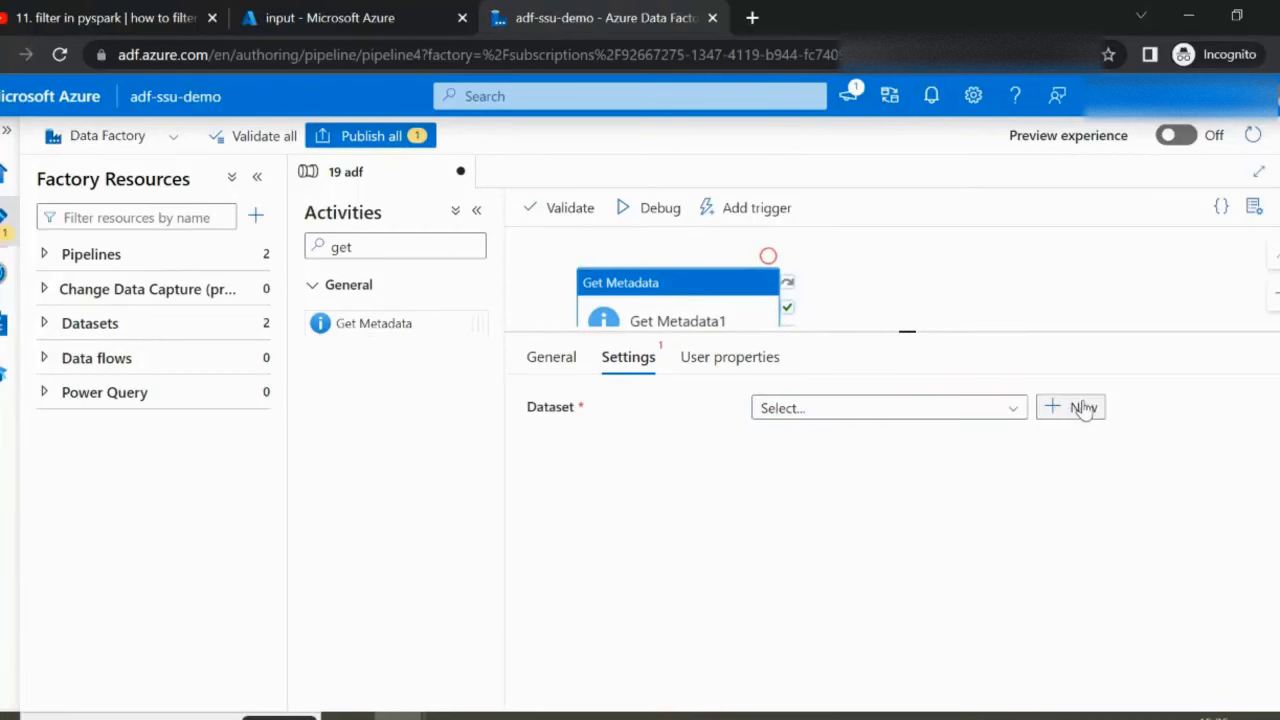
- Start a new Azure Blob Storage dataset in DelimitedText format for Get Metadata1
click(1070, 408)
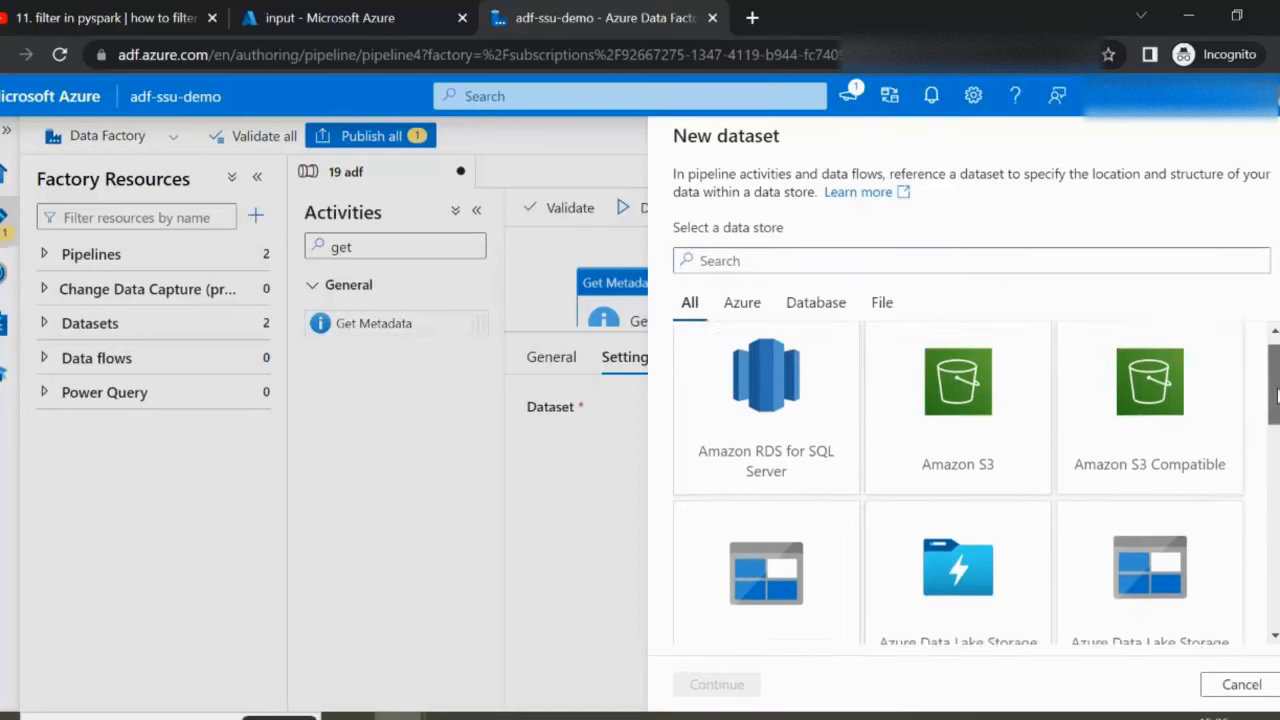
click(764, 496)
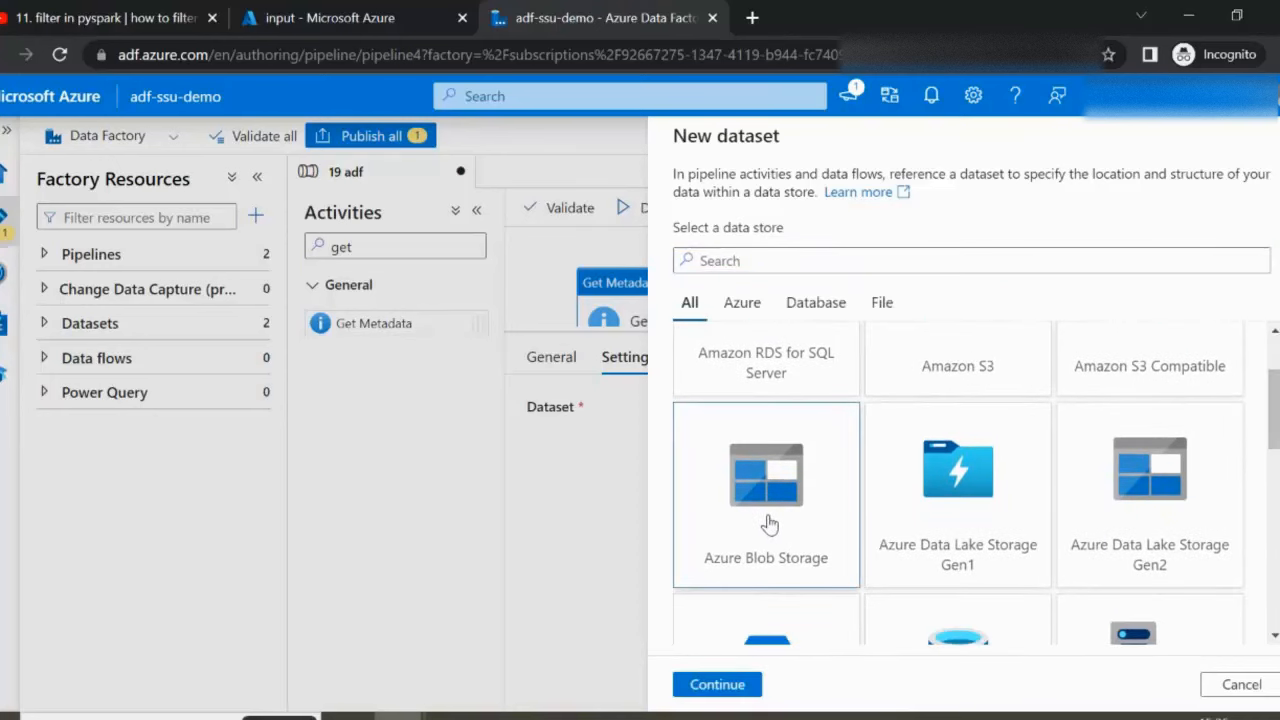
click(716, 684)
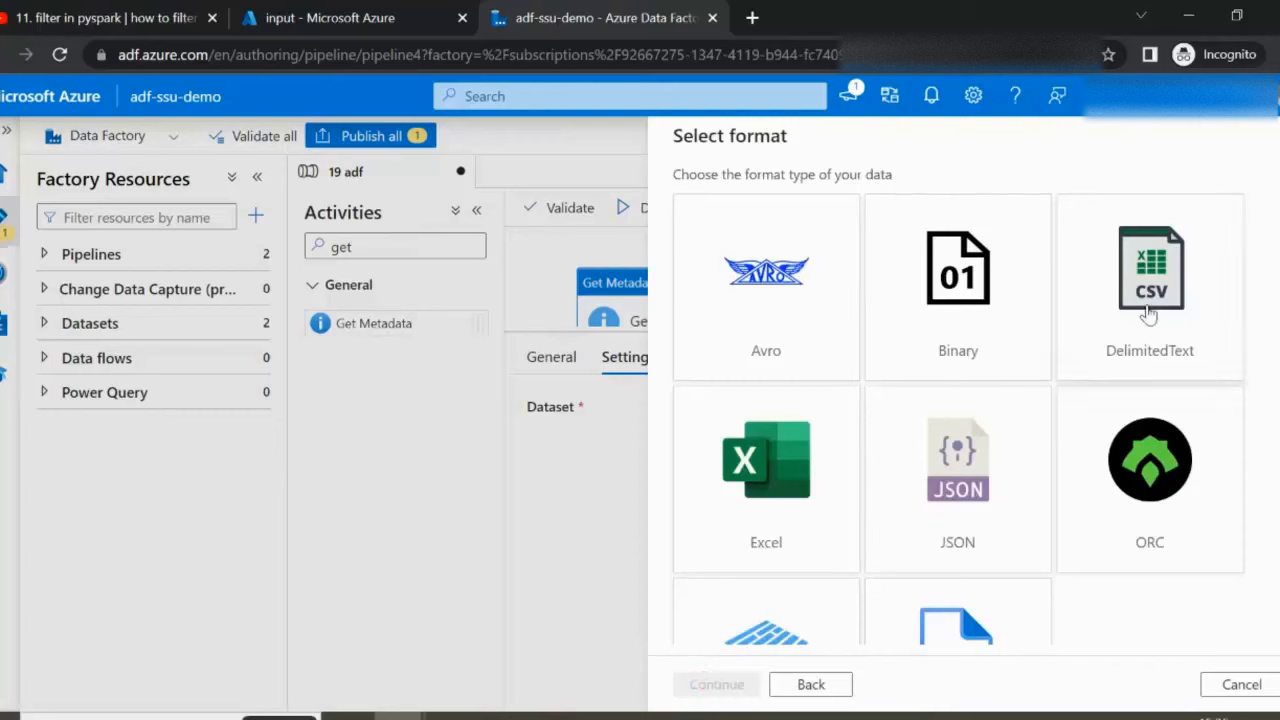
click(1148, 288)
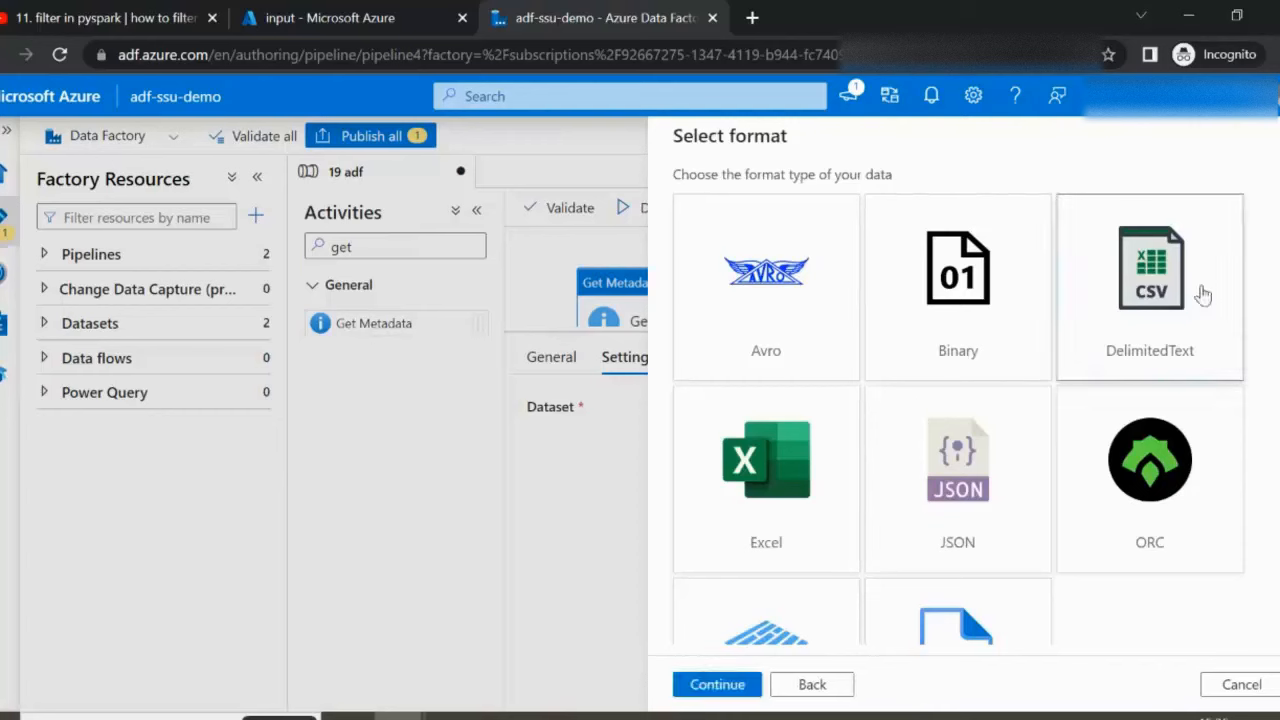
mouse_move(840, 584)
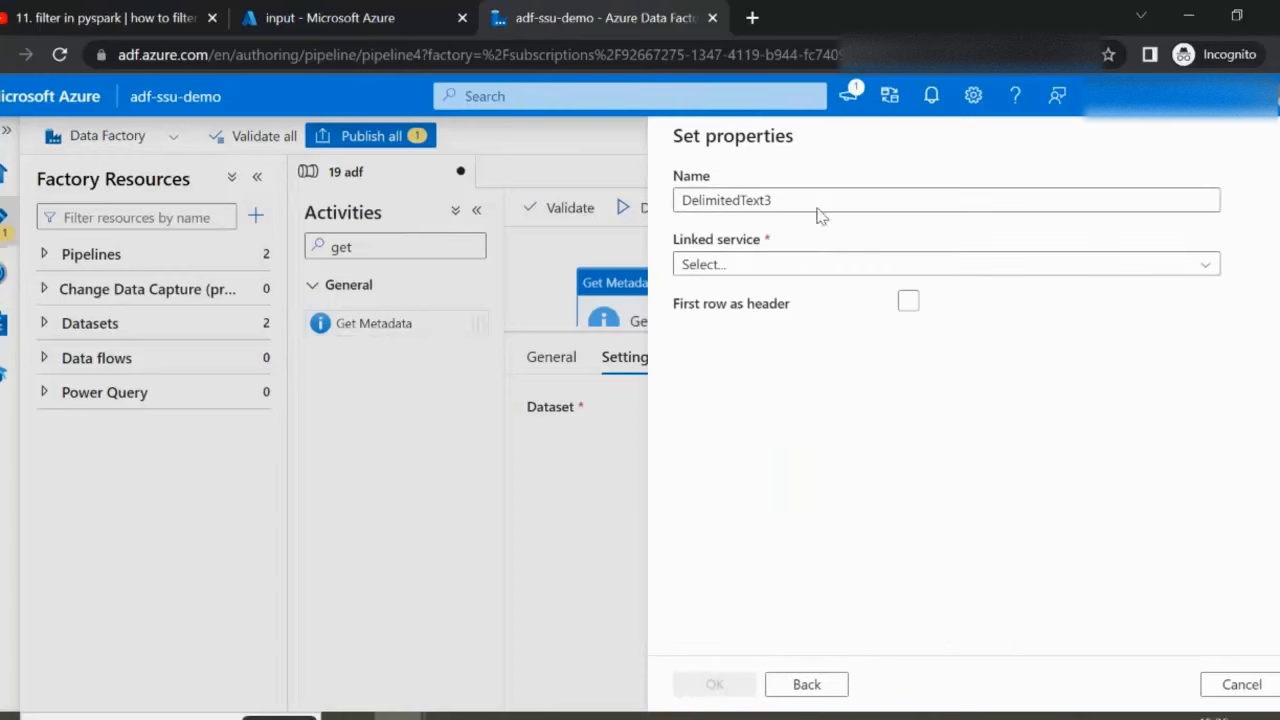
- Set DelimitedText3 to ls_employee at path input/India with first row as header and confirm it
click(944, 264)
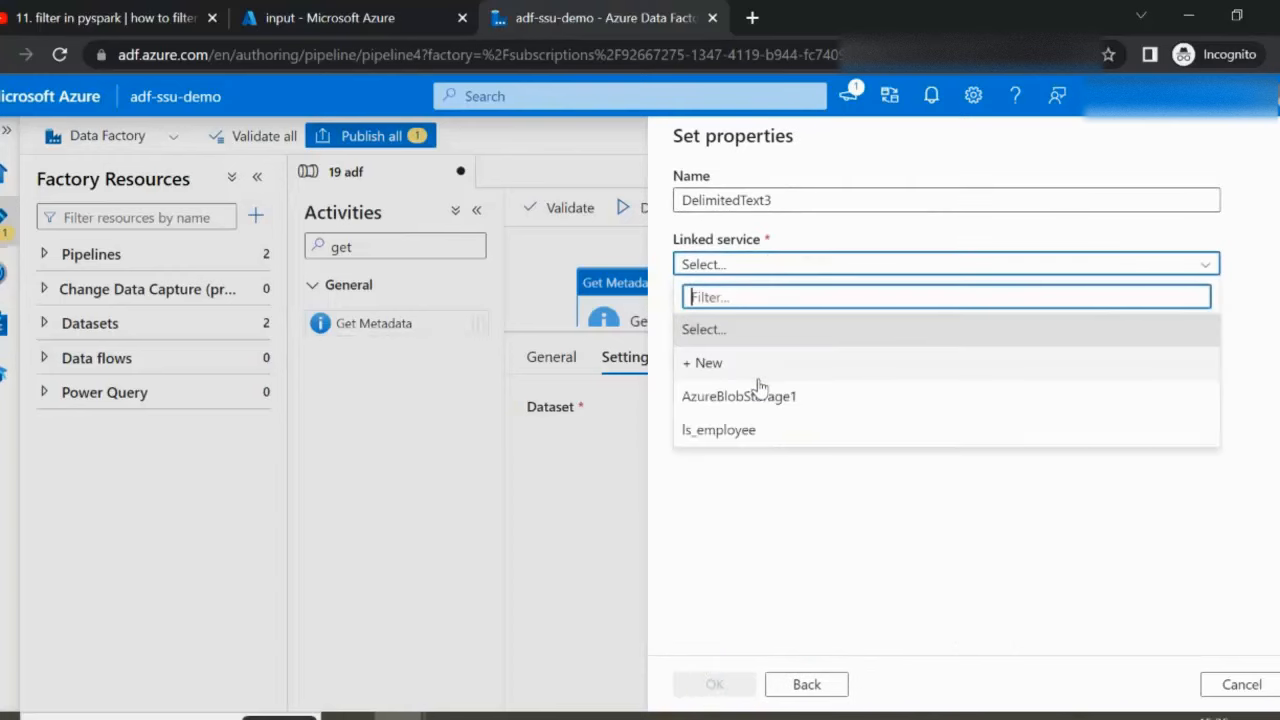
click(718, 428)
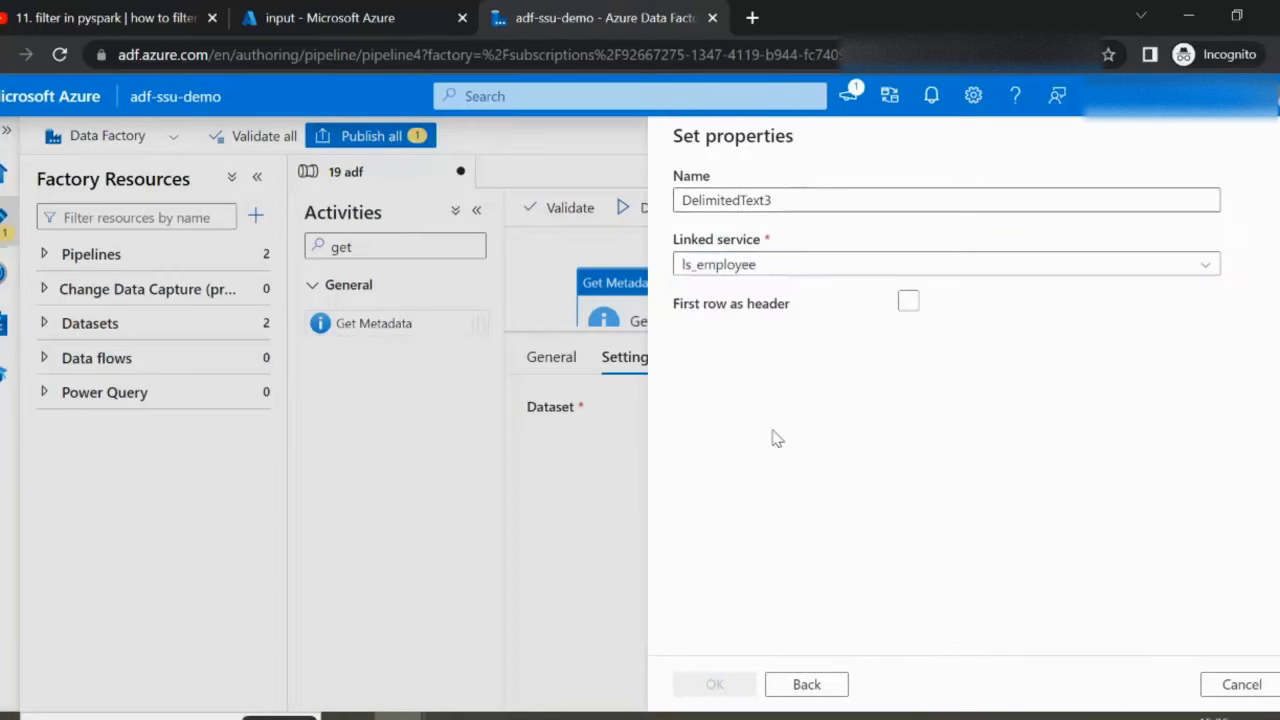
click(946, 264)
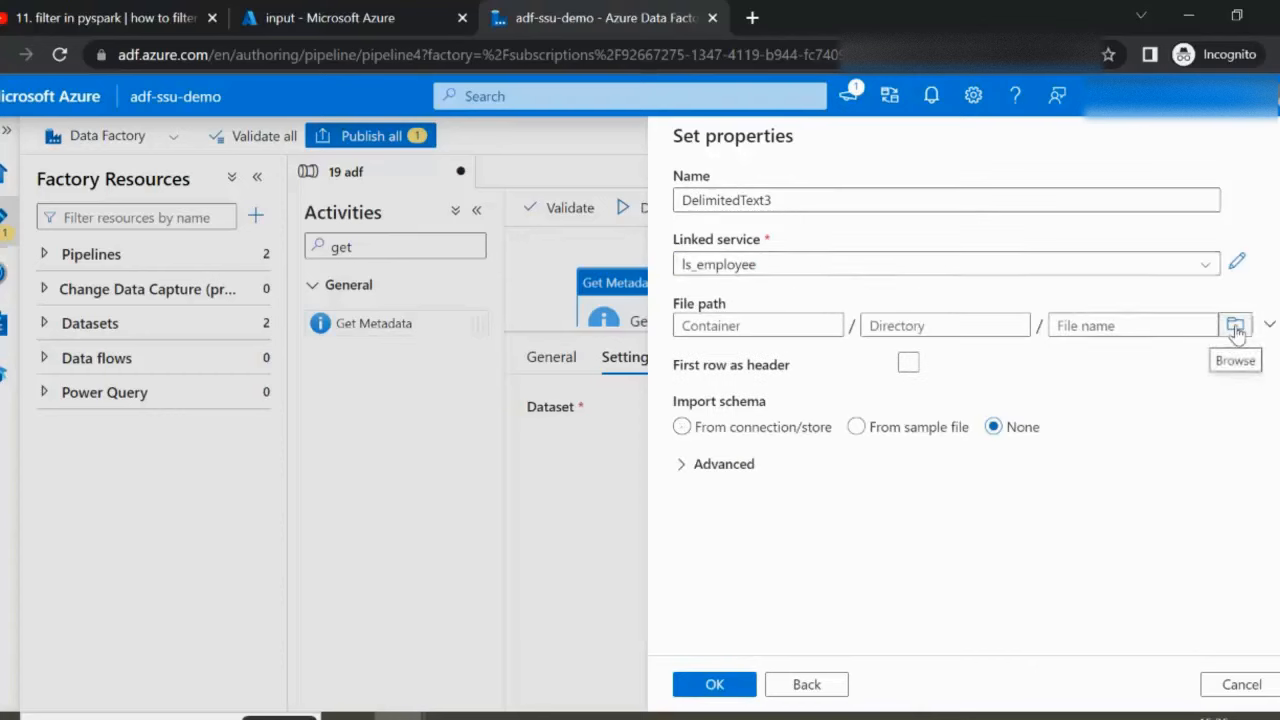
click(1232, 324)
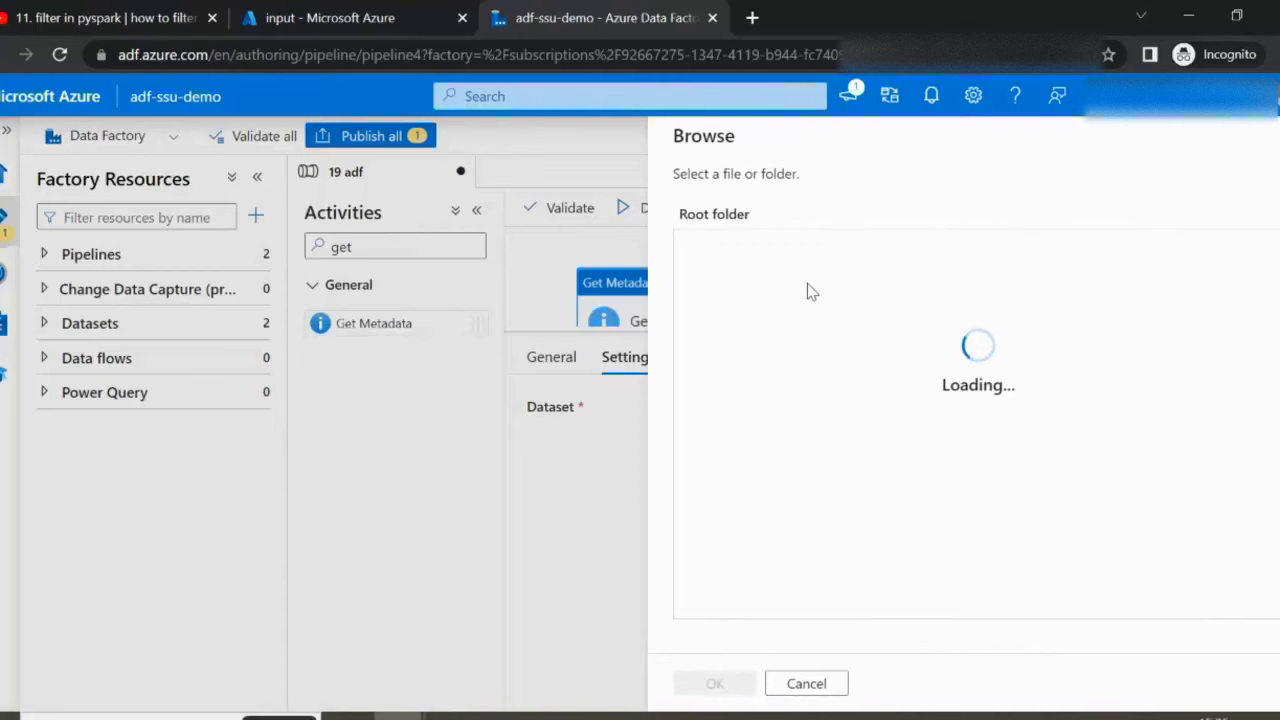
click(330, 16)
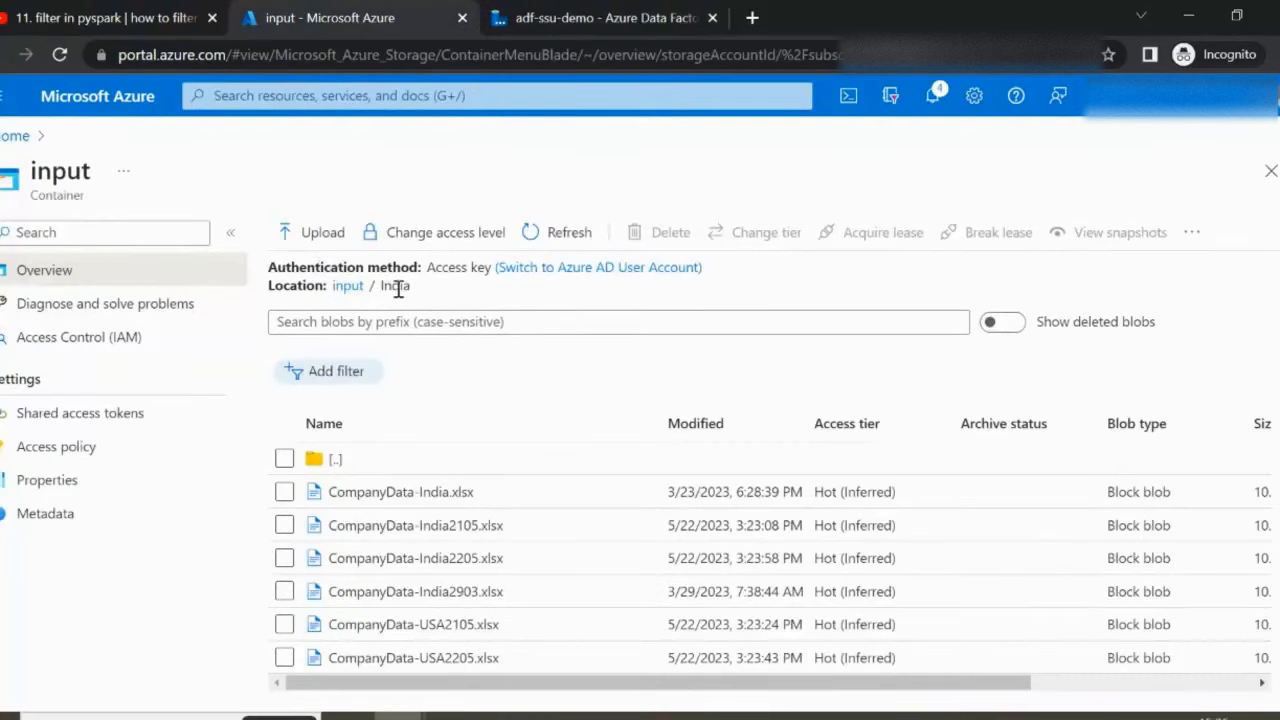
click(596, 18)
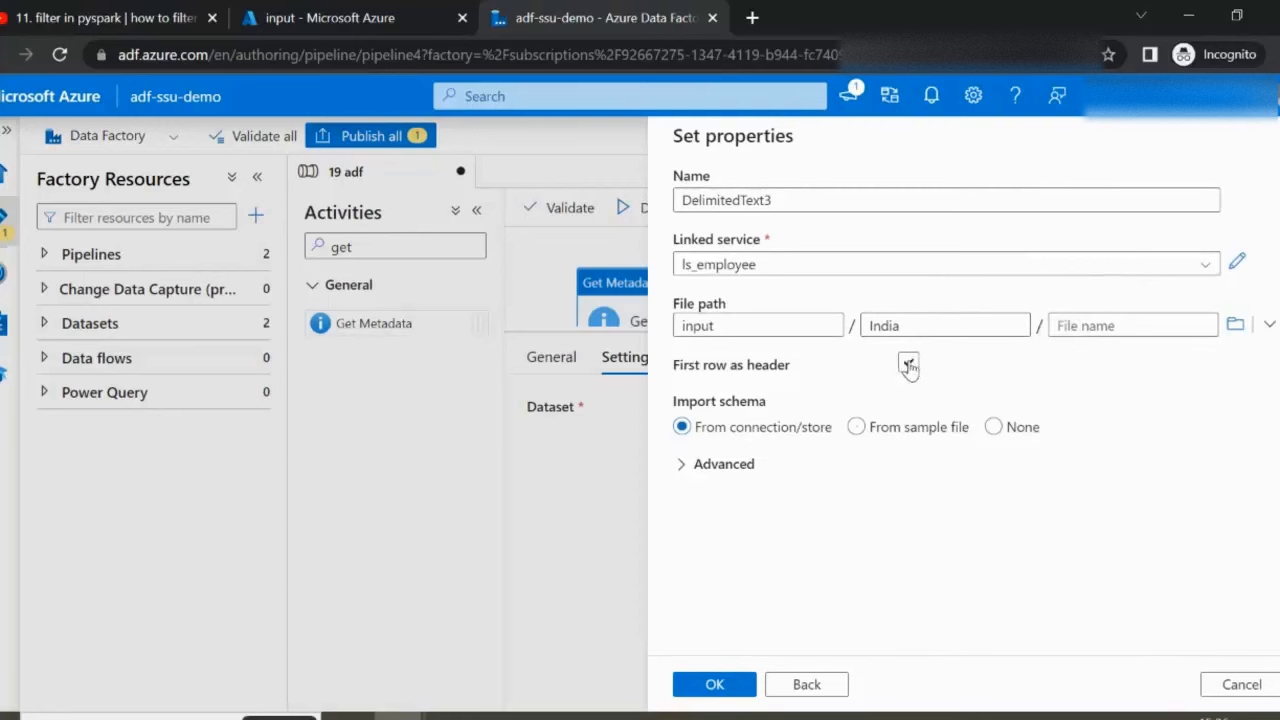
click(908, 364)
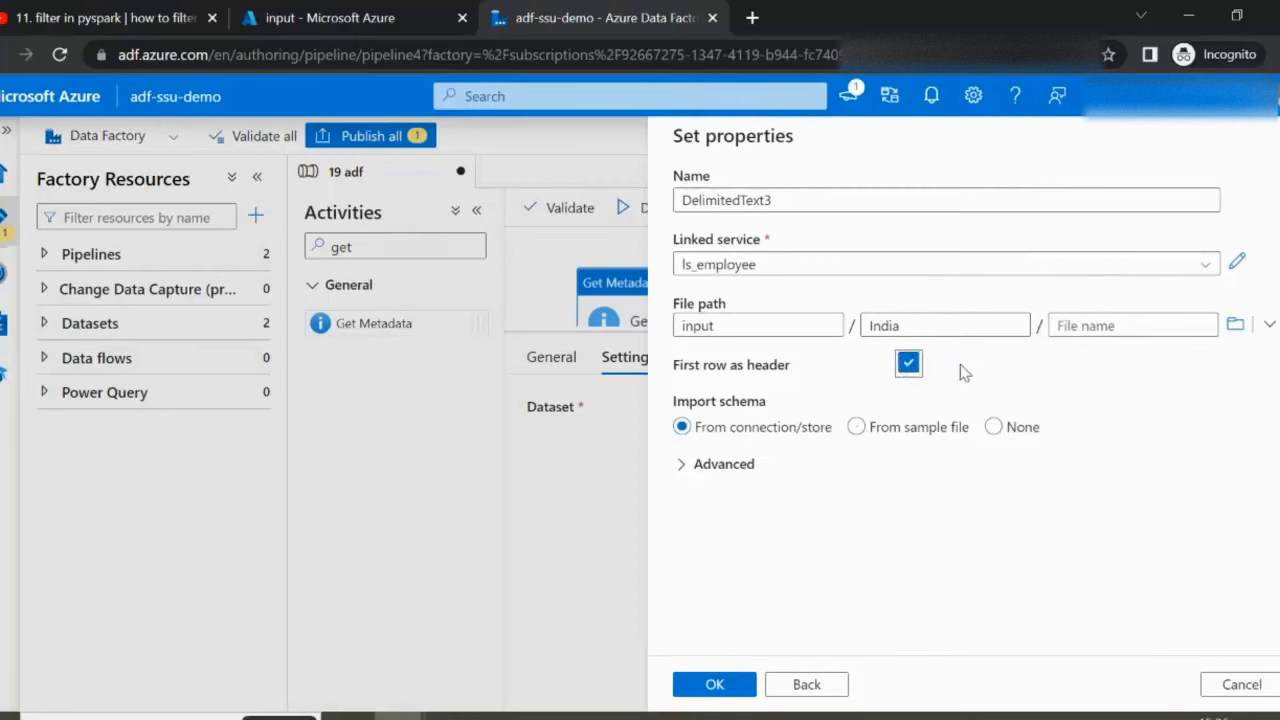
click(714, 684)
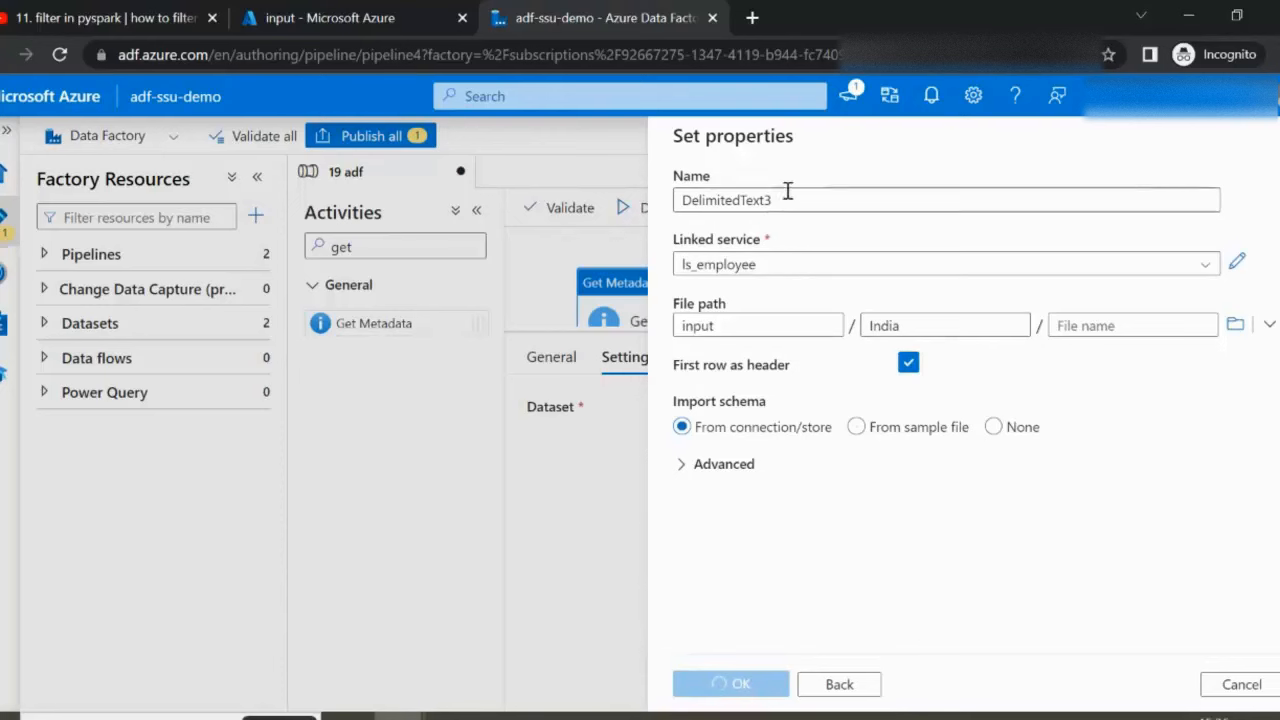
click(730, 684)
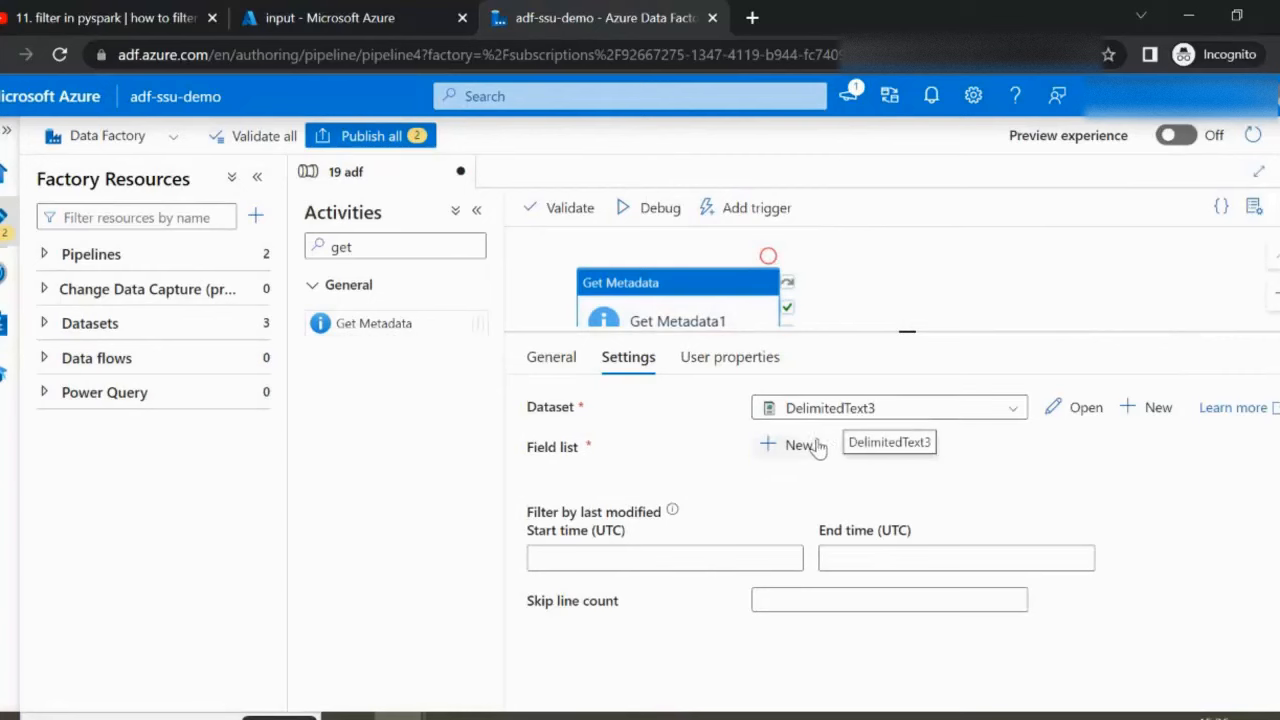
- Add Child items to the field list and check the debug output listing six CompanyData files
click(788, 444)
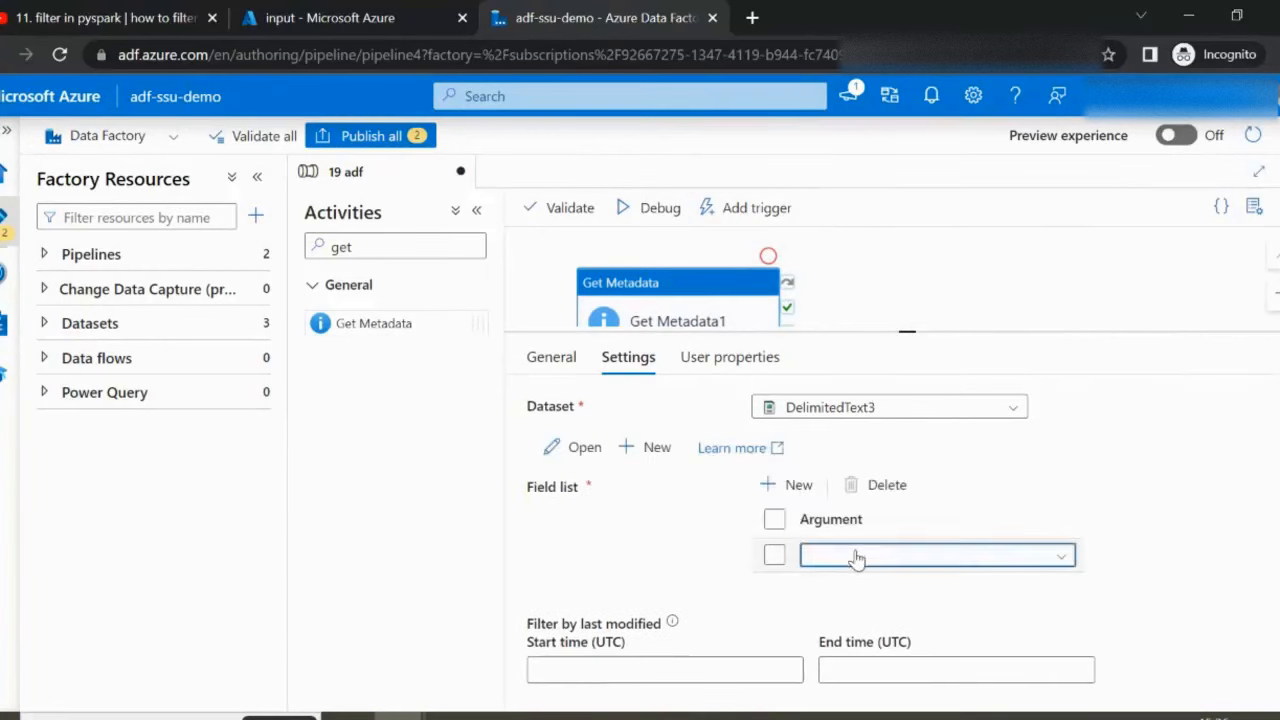
click(936, 556)
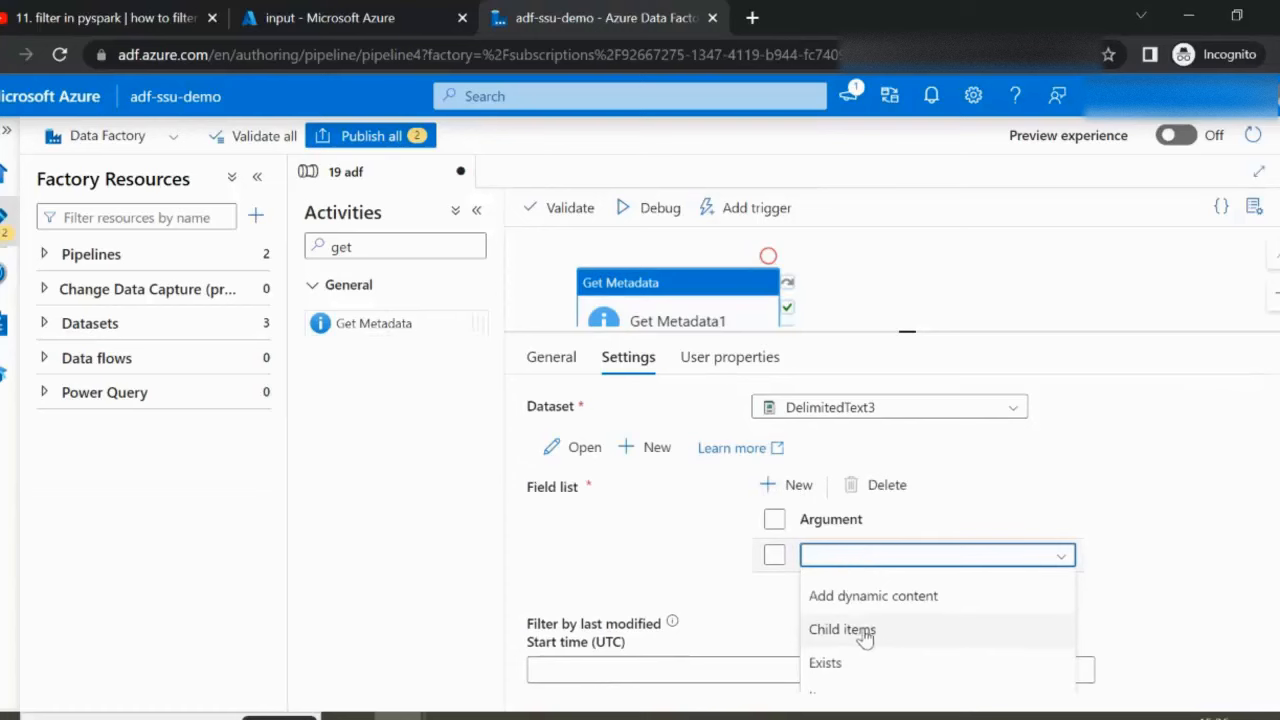
click(842, 630)
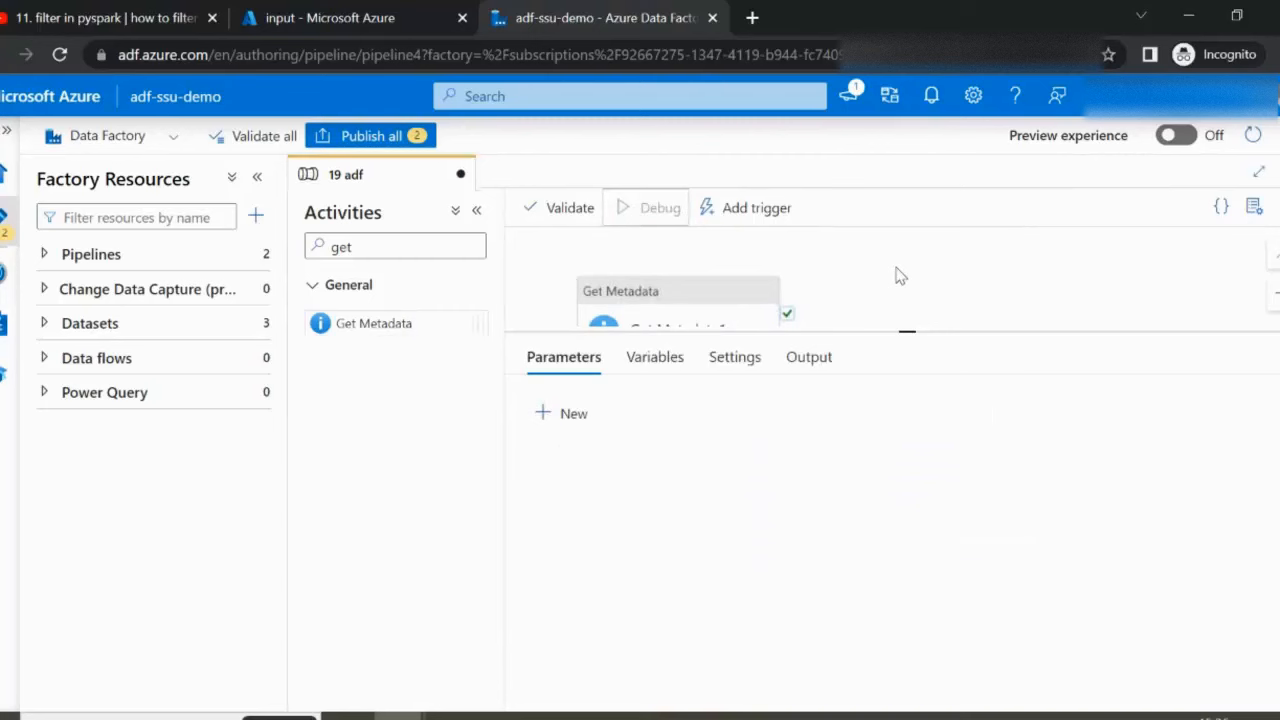
click(646, 206)
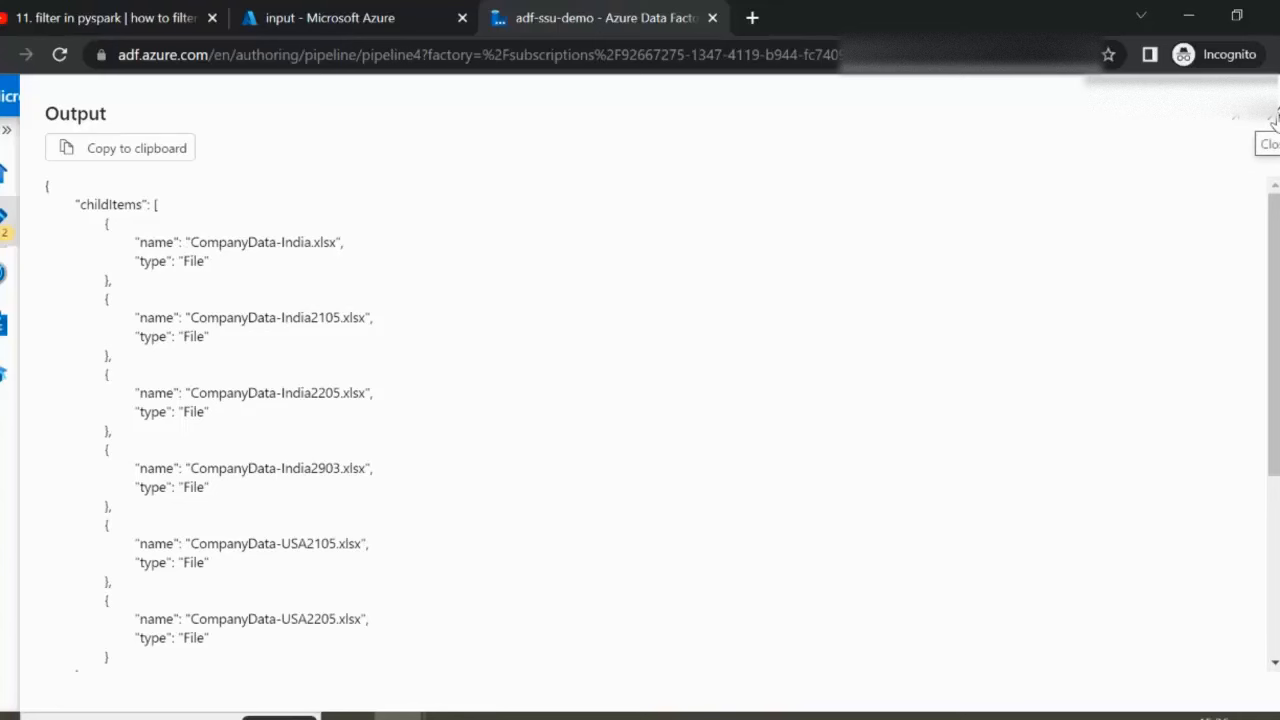
click(1274, 132)
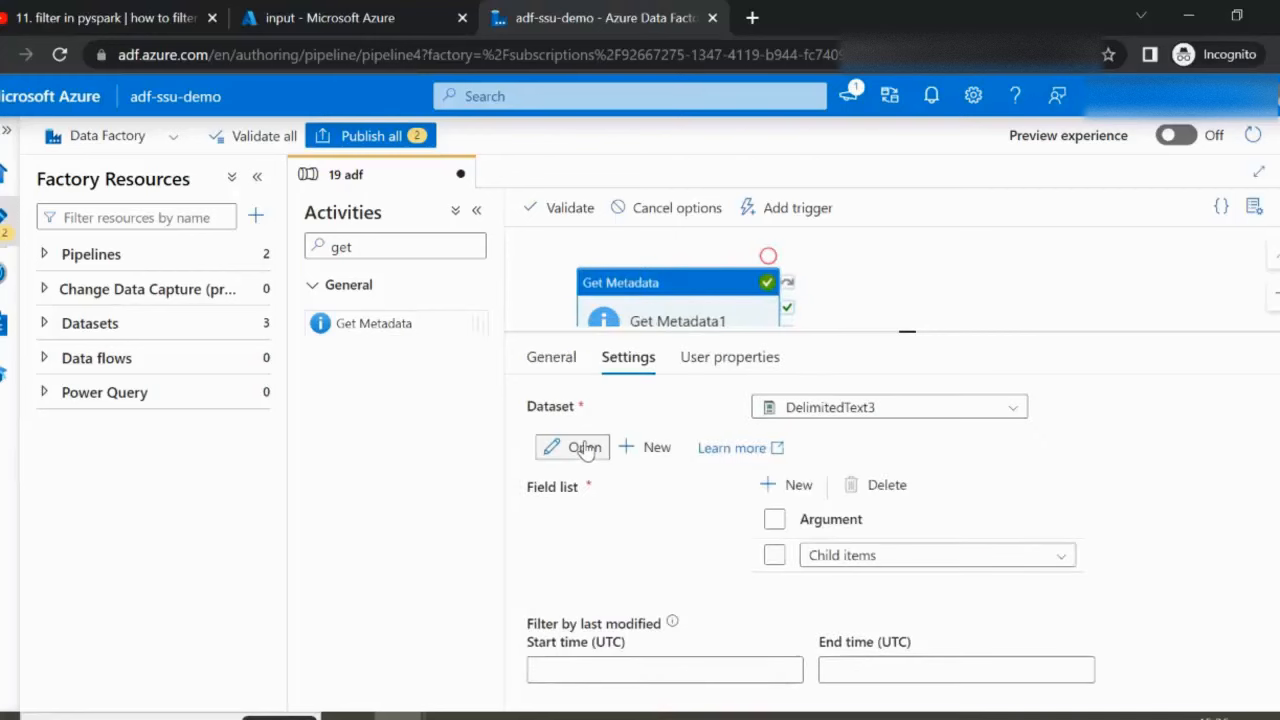
- Add a FileName parameter to the DelimitedText3 dataset
click(580, 448)
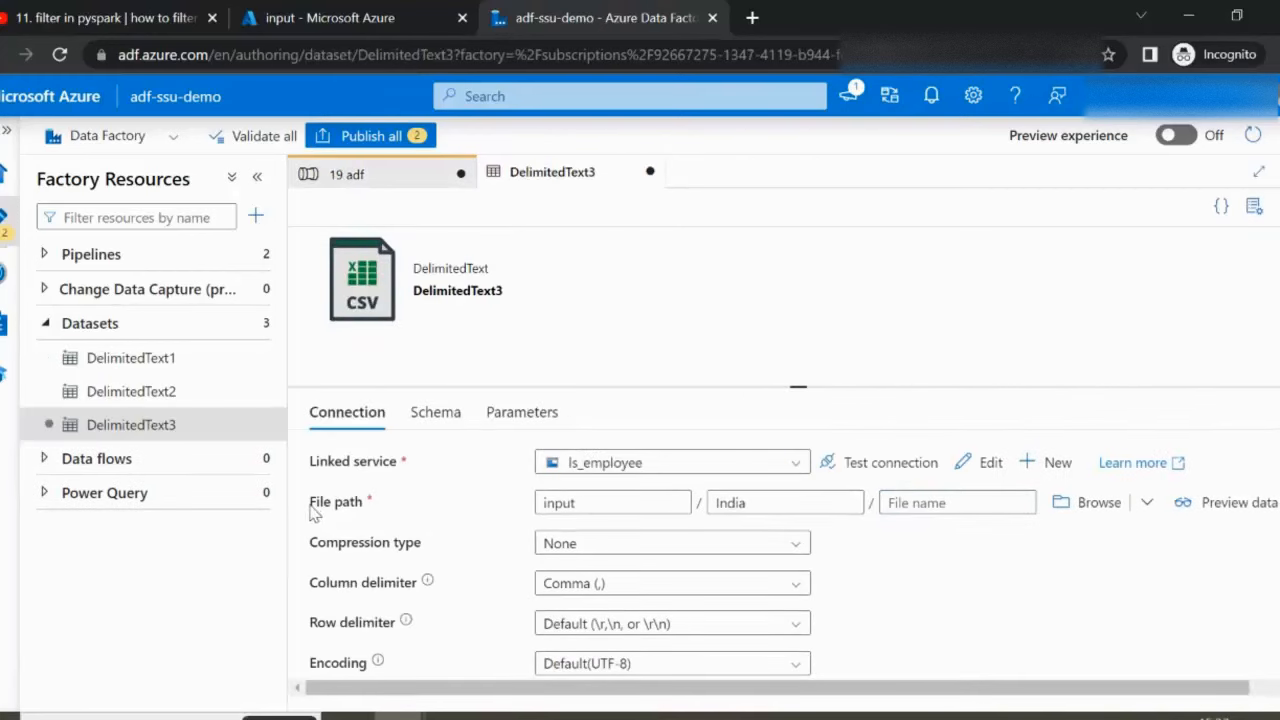
double_click(336, 502)
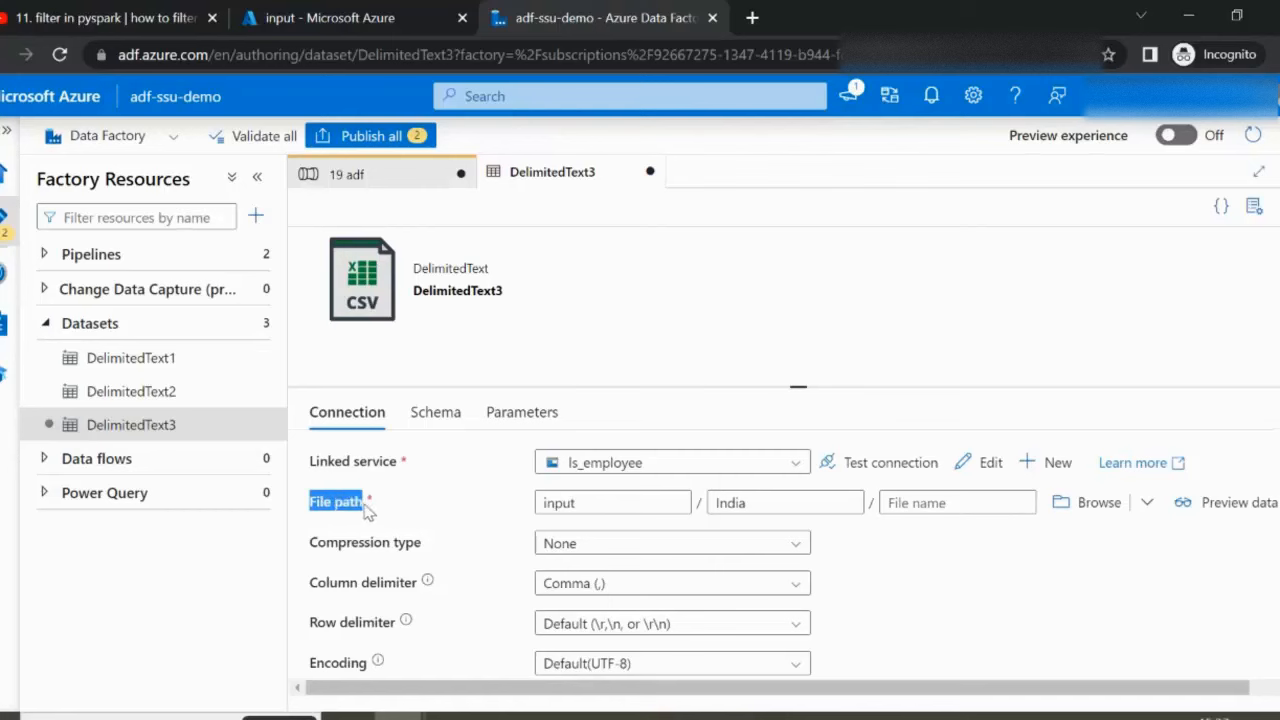
click(520, 412)
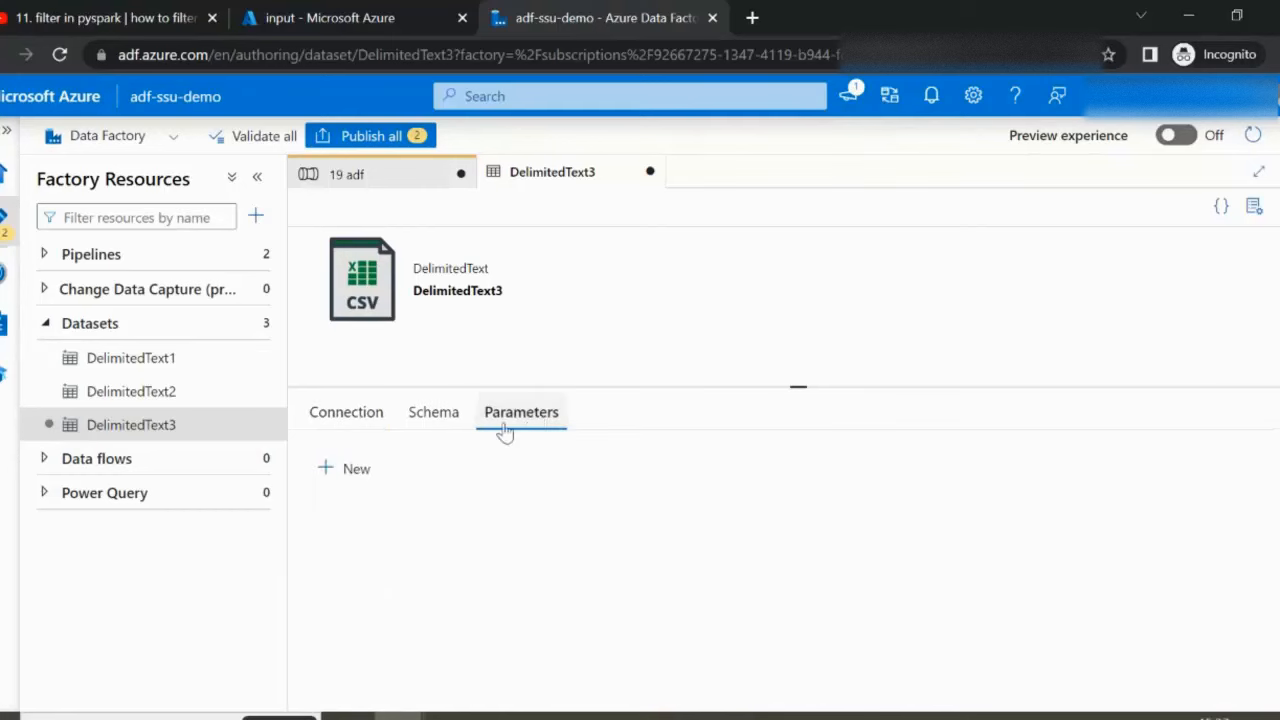
click(344, 468)
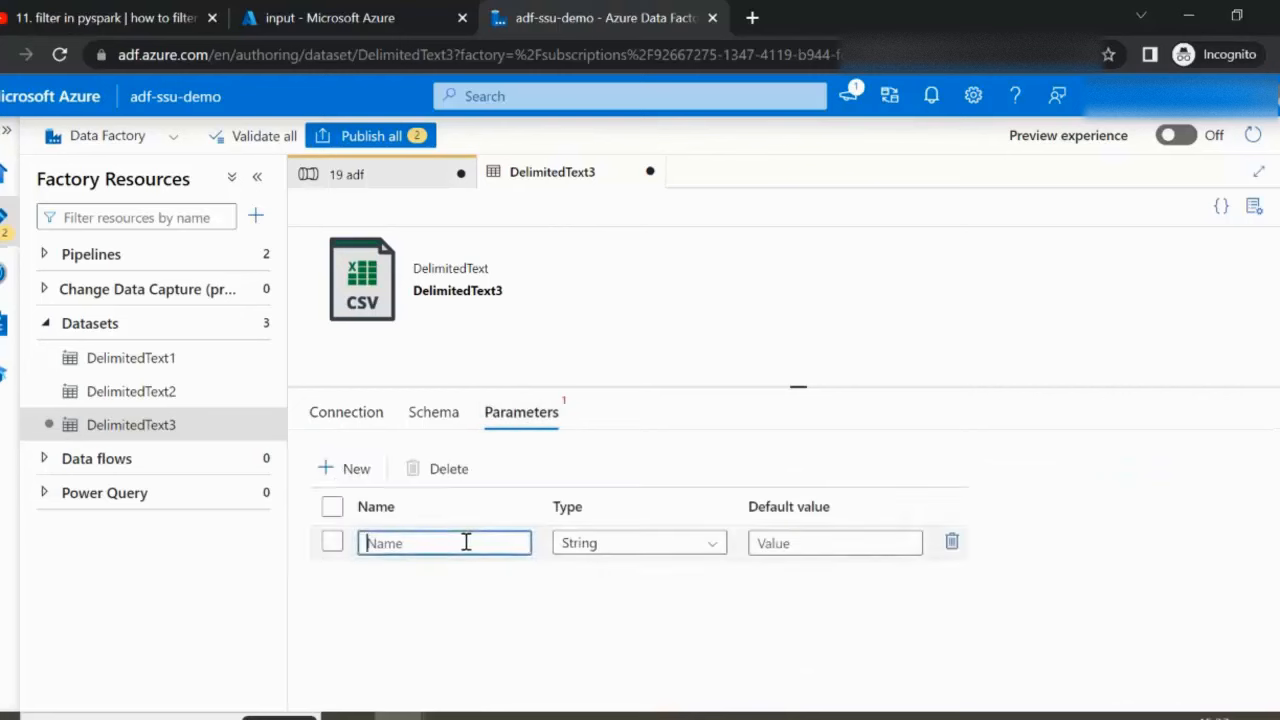
text(FileName)
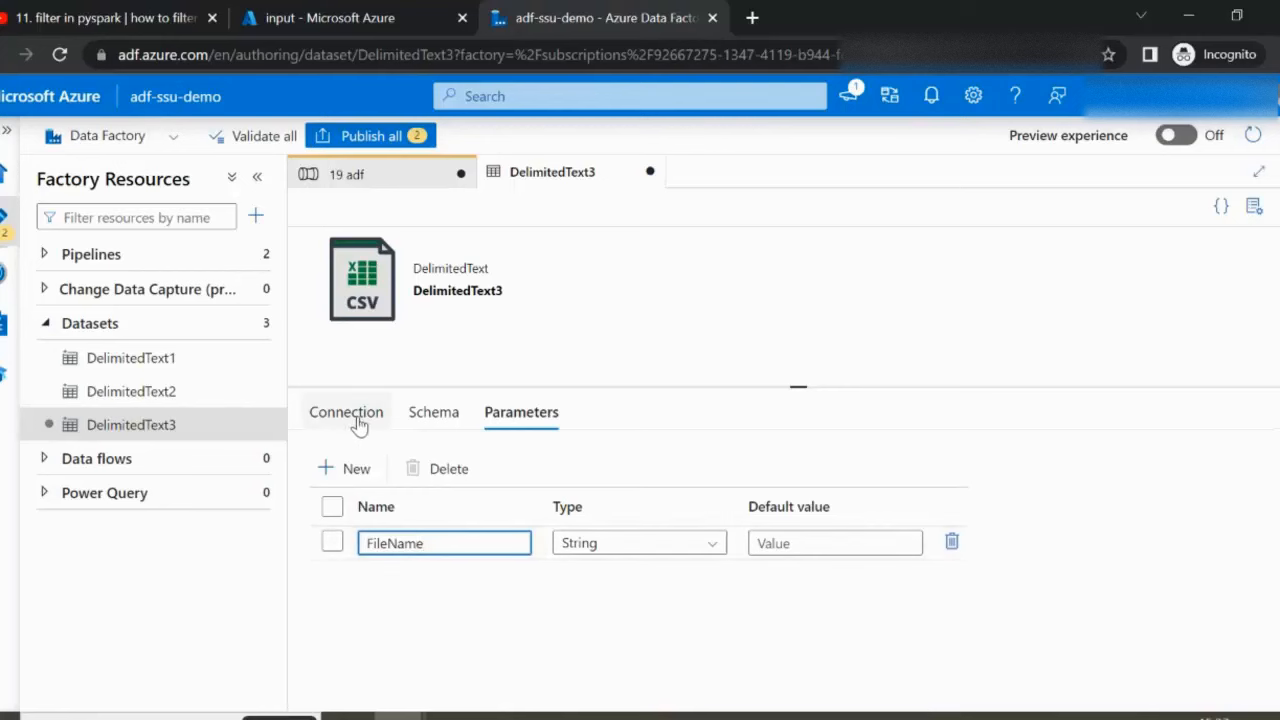
click(346, 412)
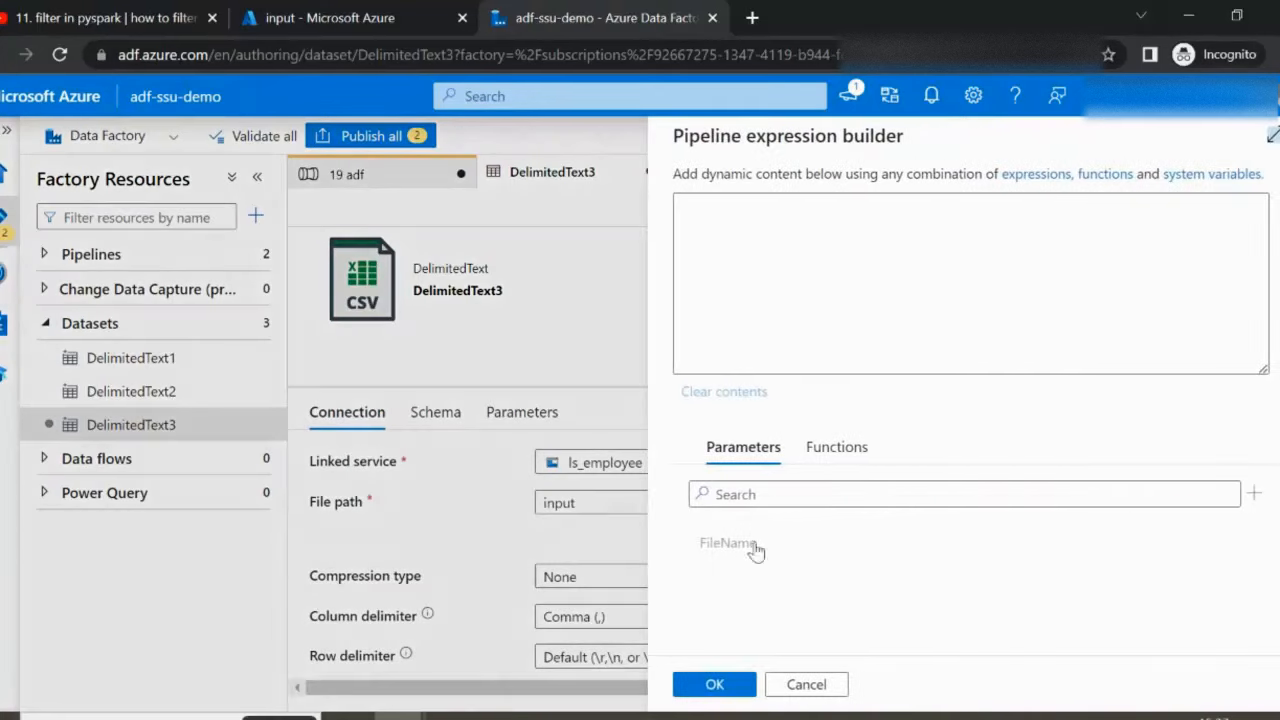
click(728, 544)
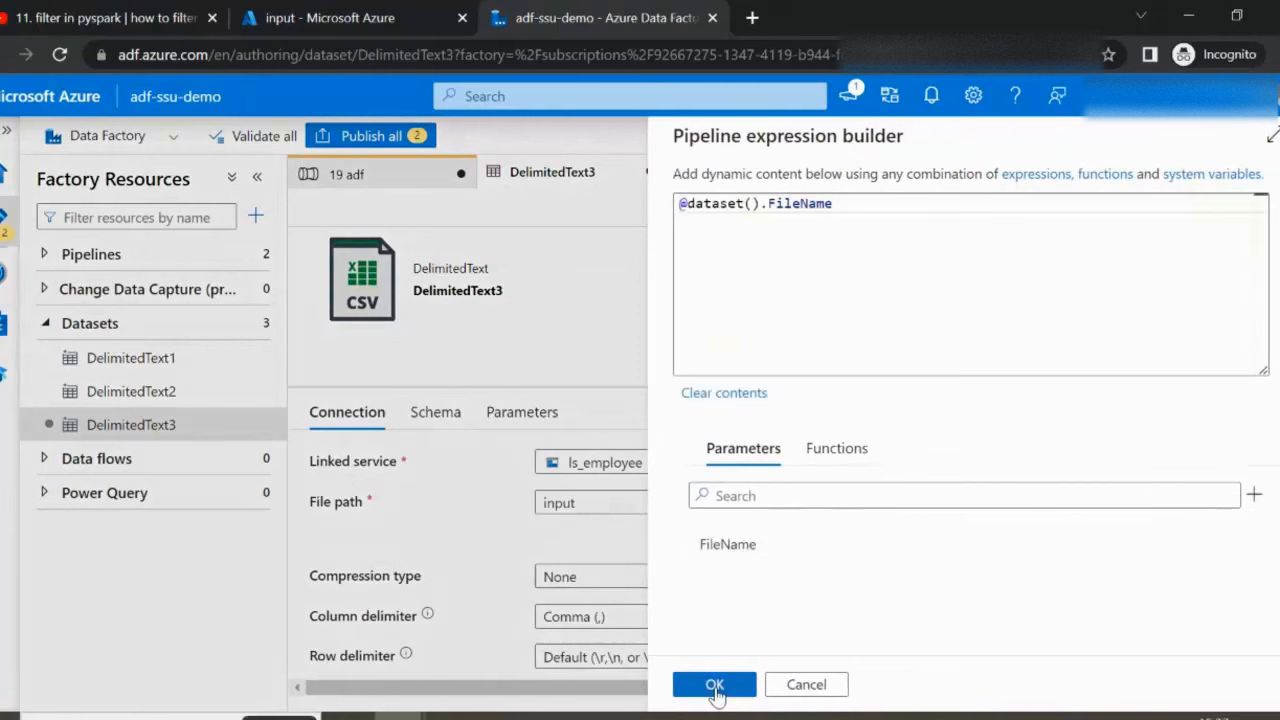
click(714, 684)
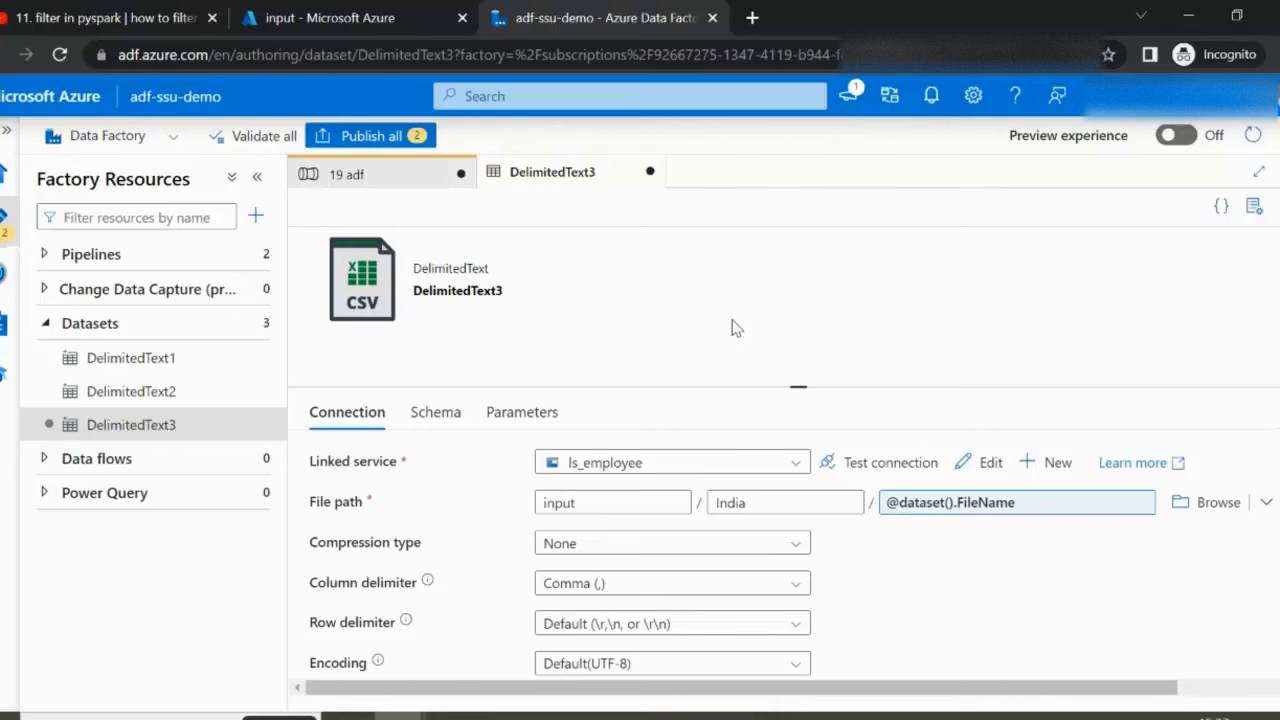
- Back on 19 adf, give Get Metadata1's FileName dataset property the value *2205*
click(346, 172)
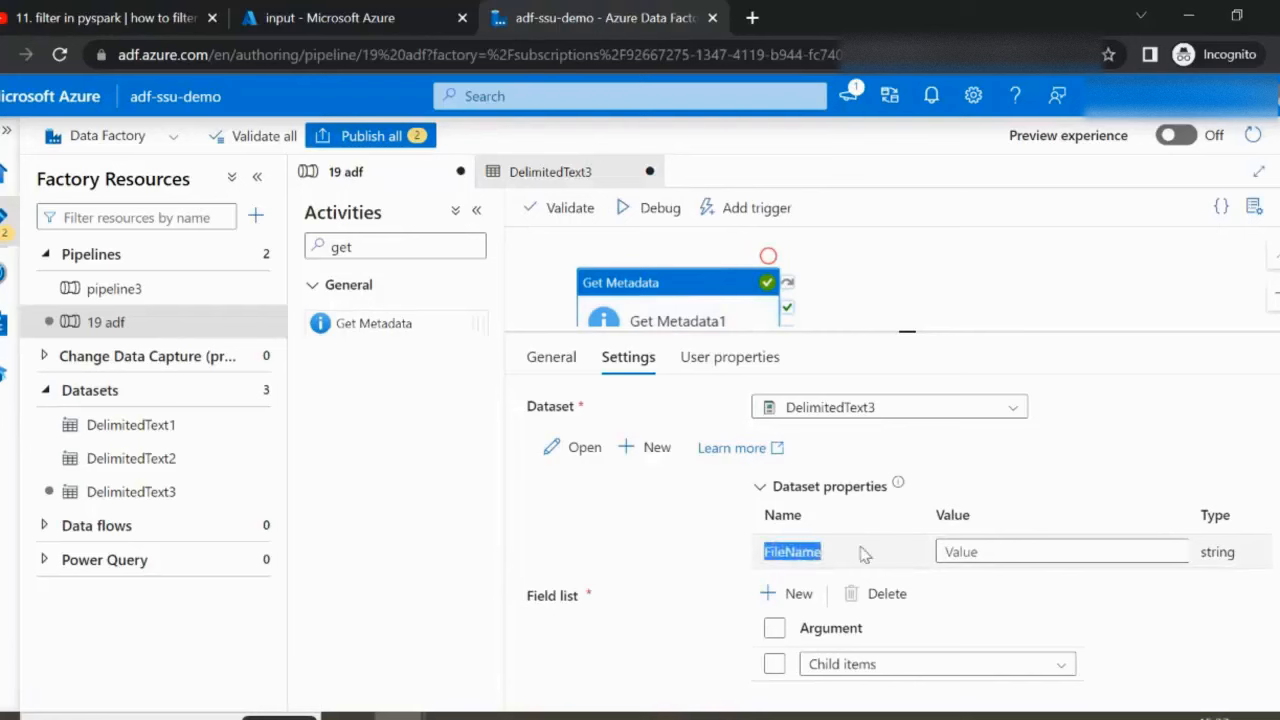
click(1062, 552)
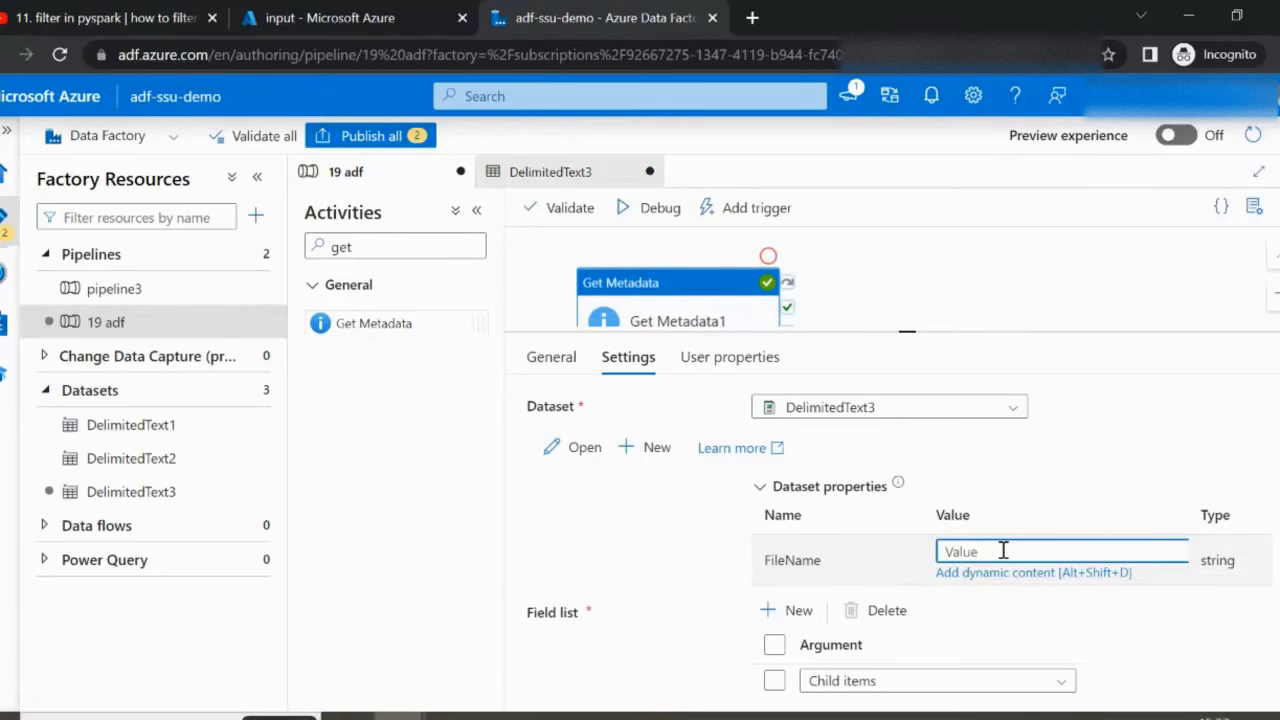
text(*)
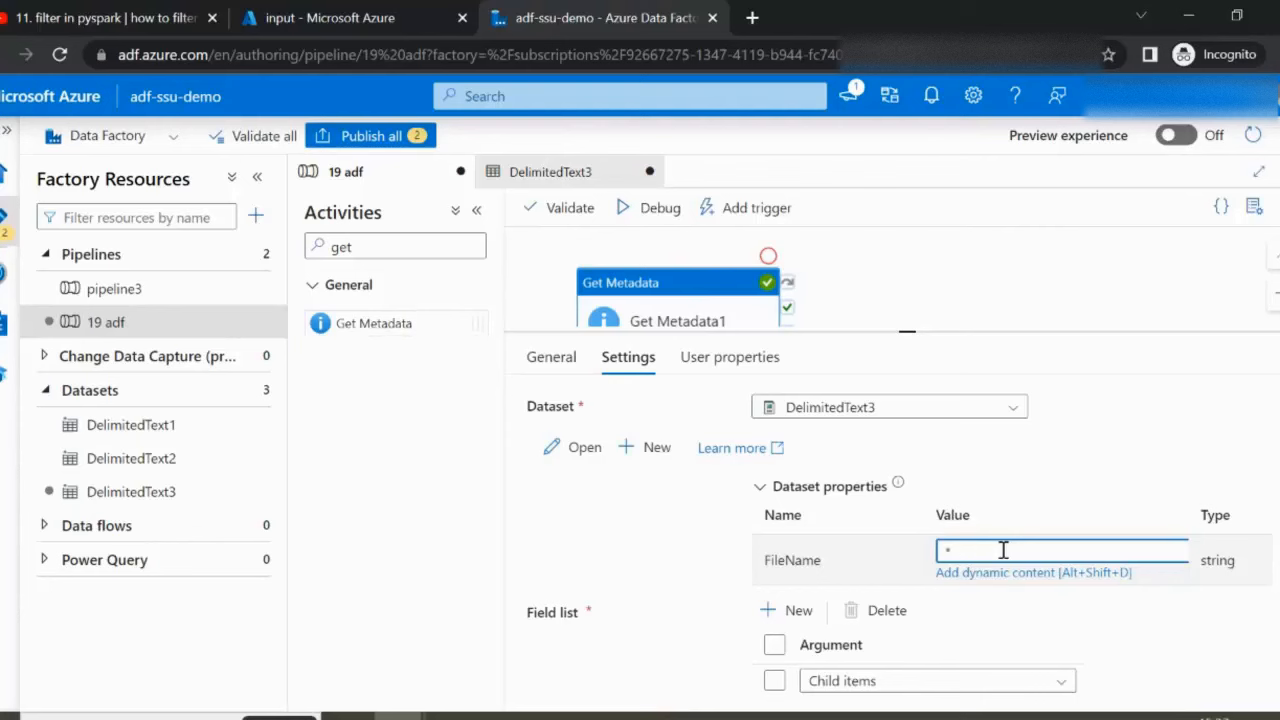
text(2205)
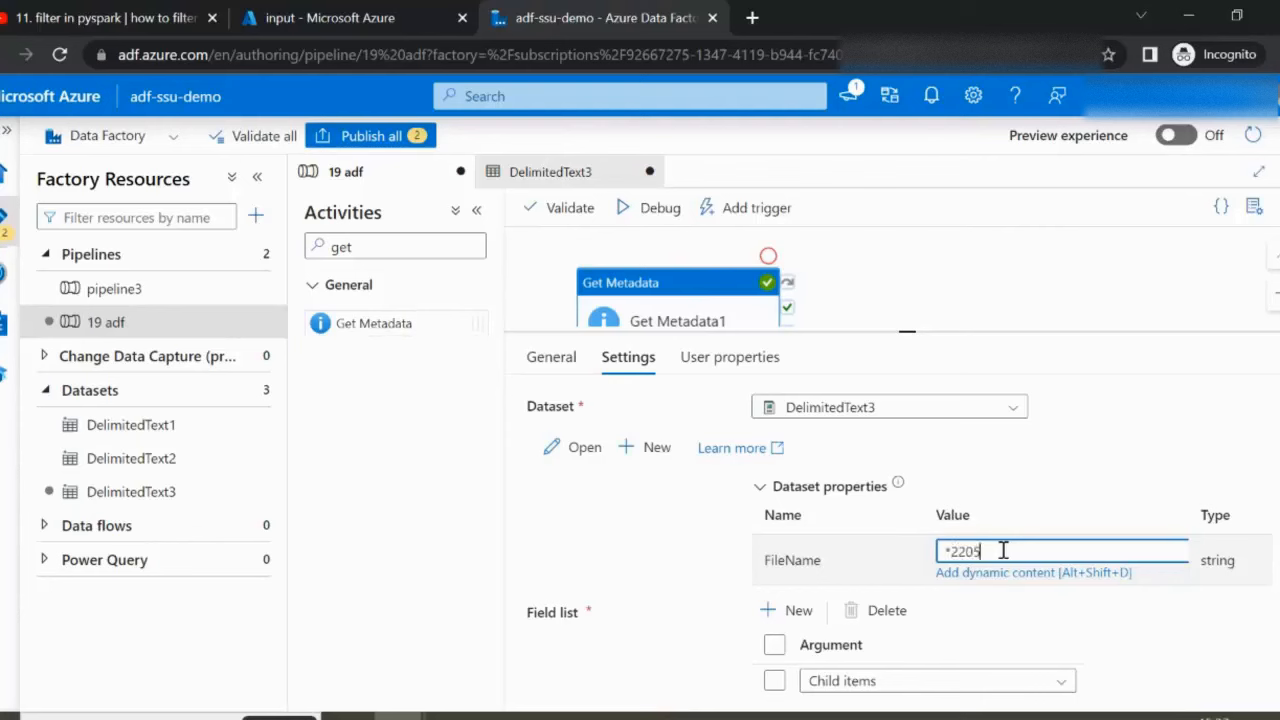
text(*)
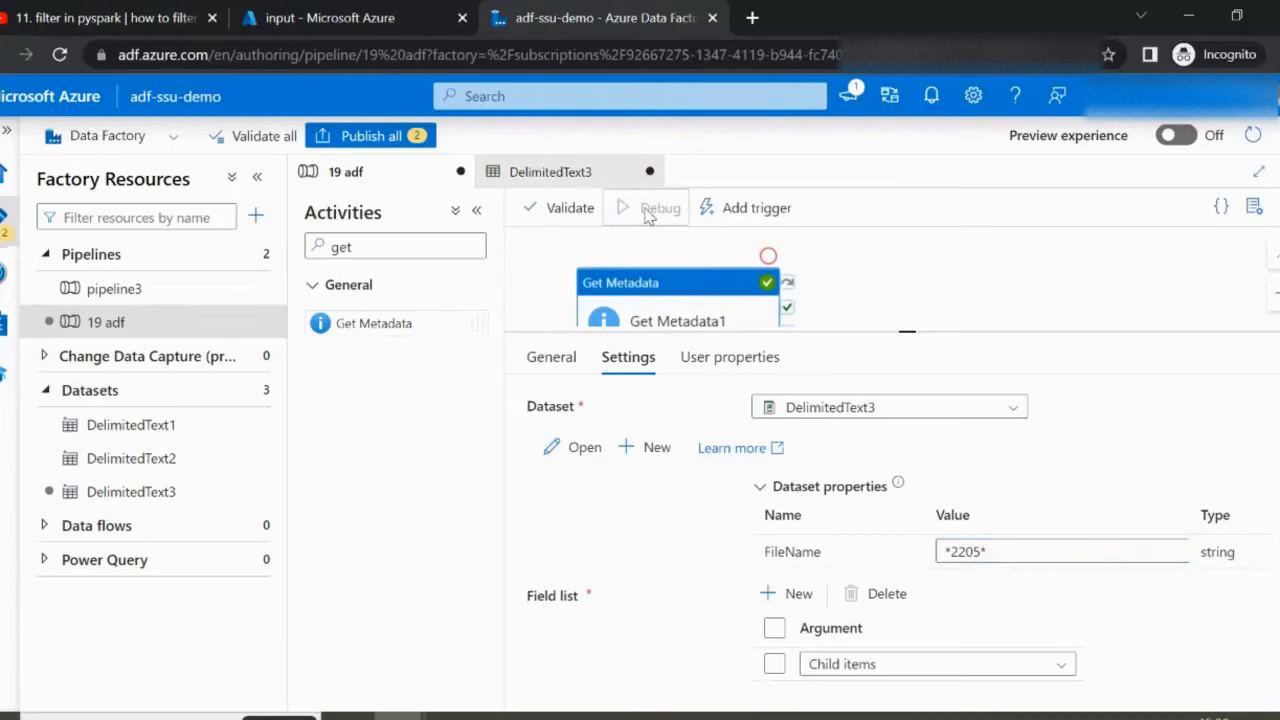
- Debug the pipeline and confirm childItems lists only CompanyData-India2205.xlsx and CompanyData-USA2205.xlsx
click(646, 206)
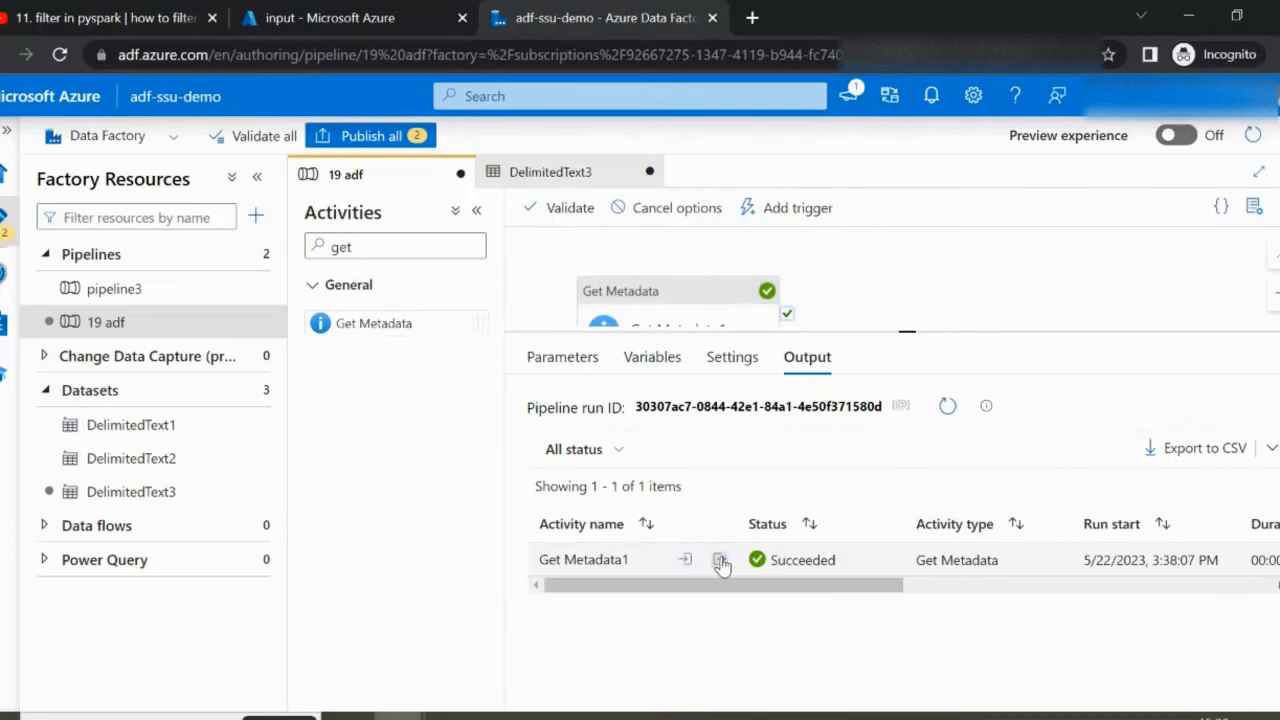
click(722, 560)
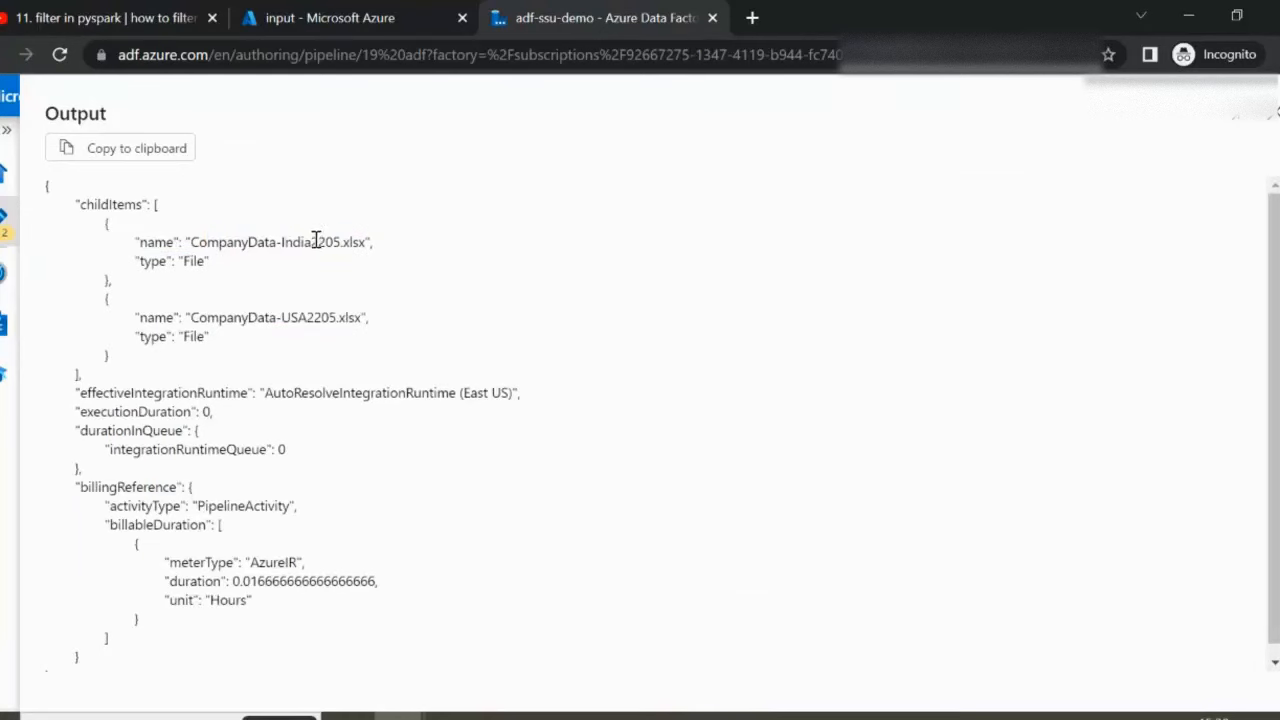
double_click(310, 316)
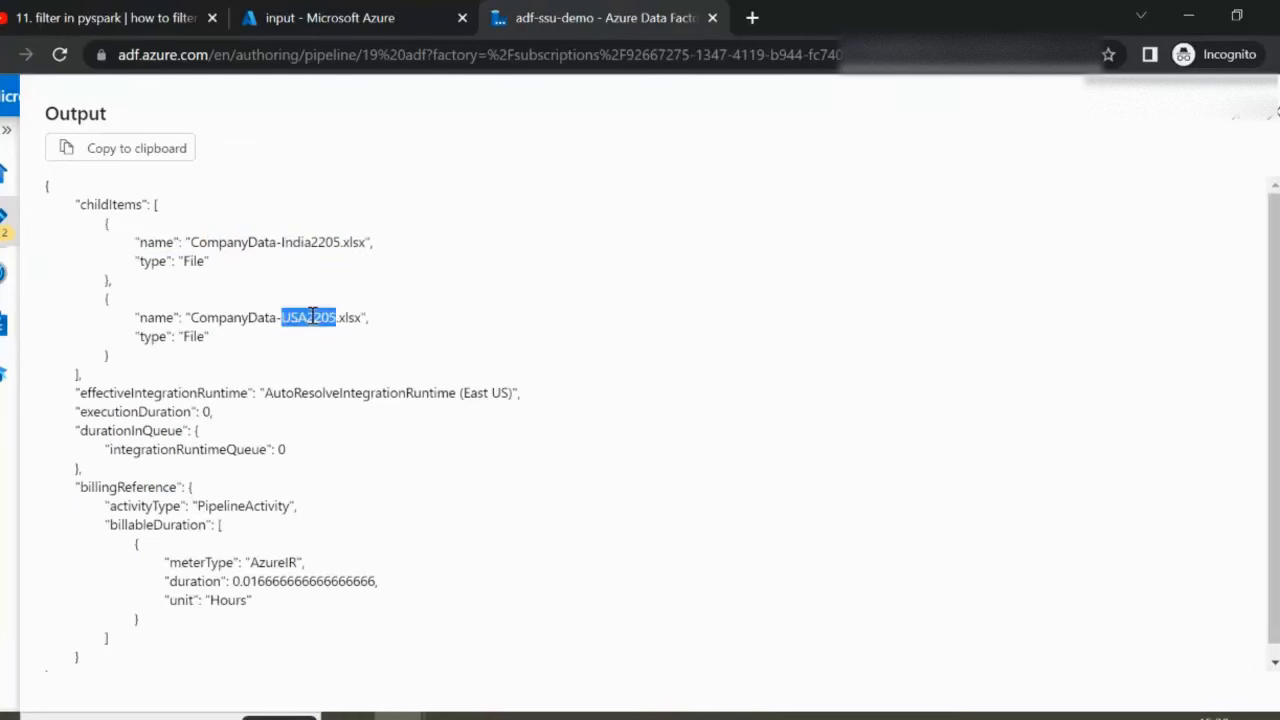